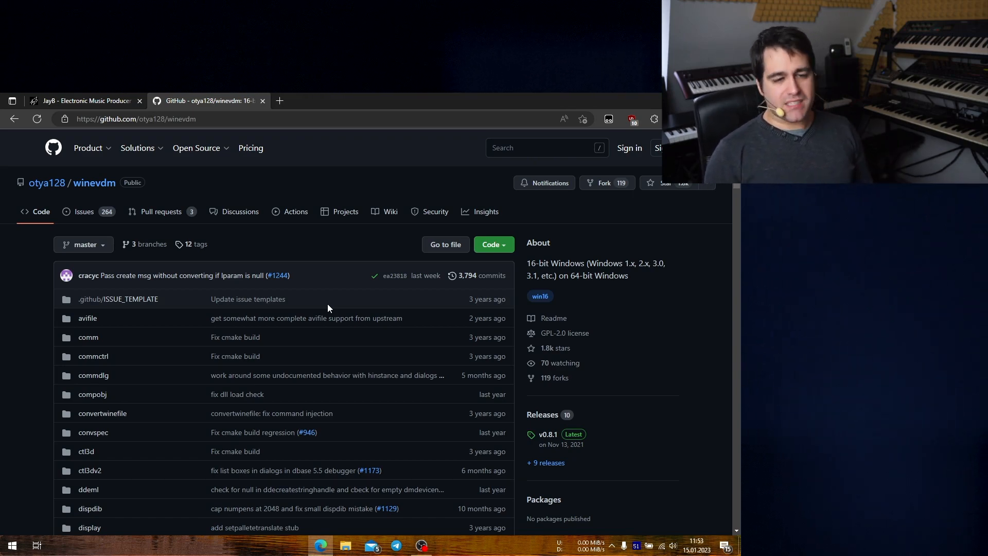
pyautogui.moveTo(10, 342)
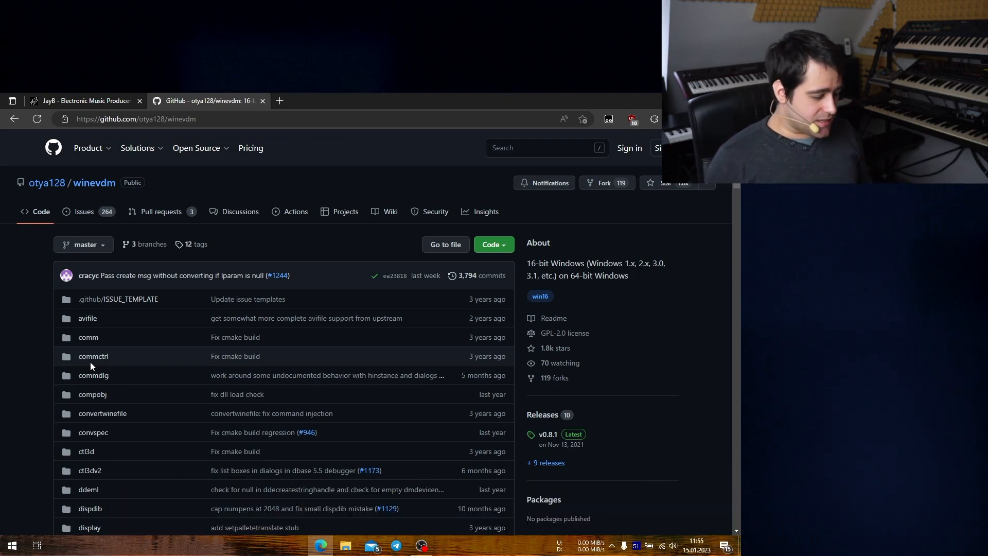
# Follow the README's 'Download latest version (unstable)' link for winevdm.
pyautogui.scroll(-3)
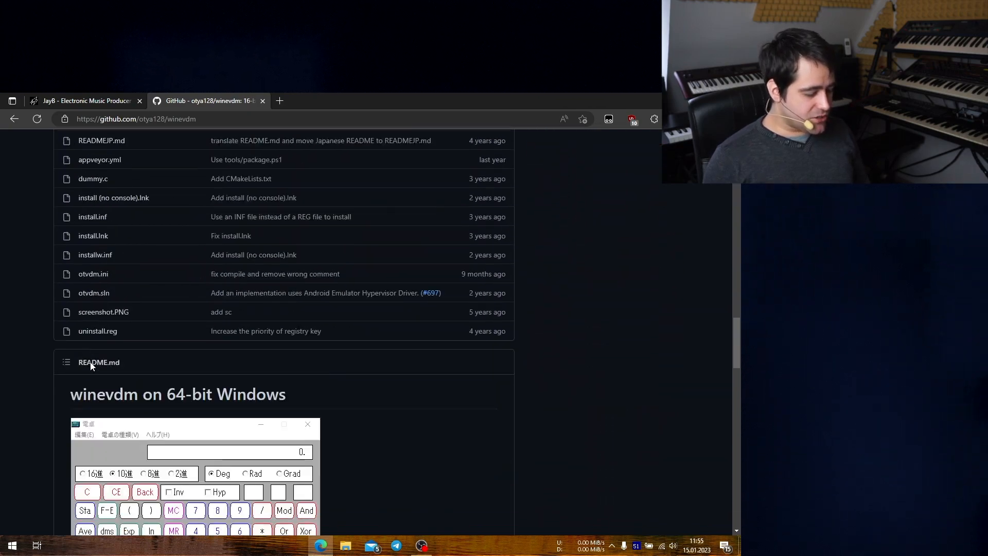
pyautogui.scroll(-3)
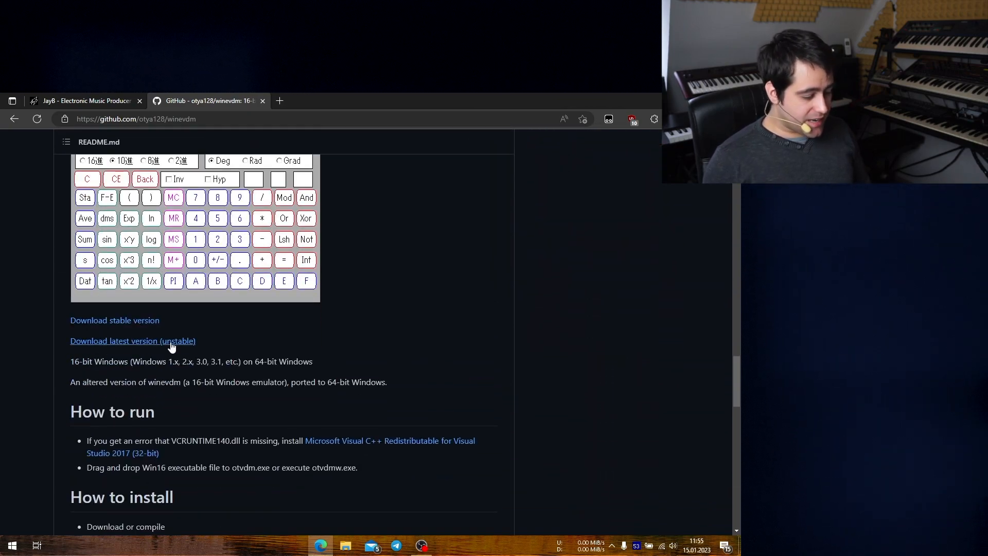
pyautogui.click(133, 341)
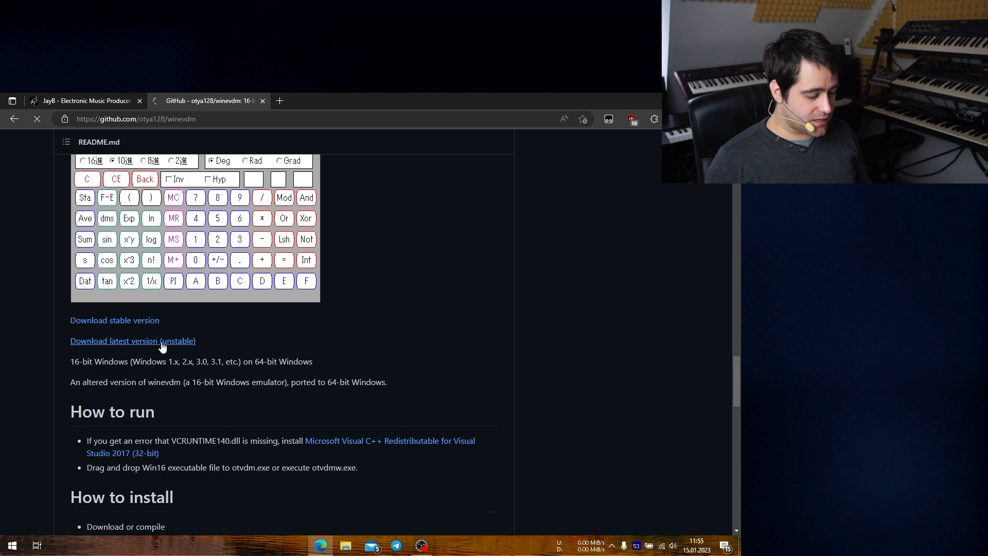
# Show the artifacts of the THIS_BUILD_IS_RECOMMENDED job, listing otvdm-master-2384.zip.
pyautogui.click(132, 341)
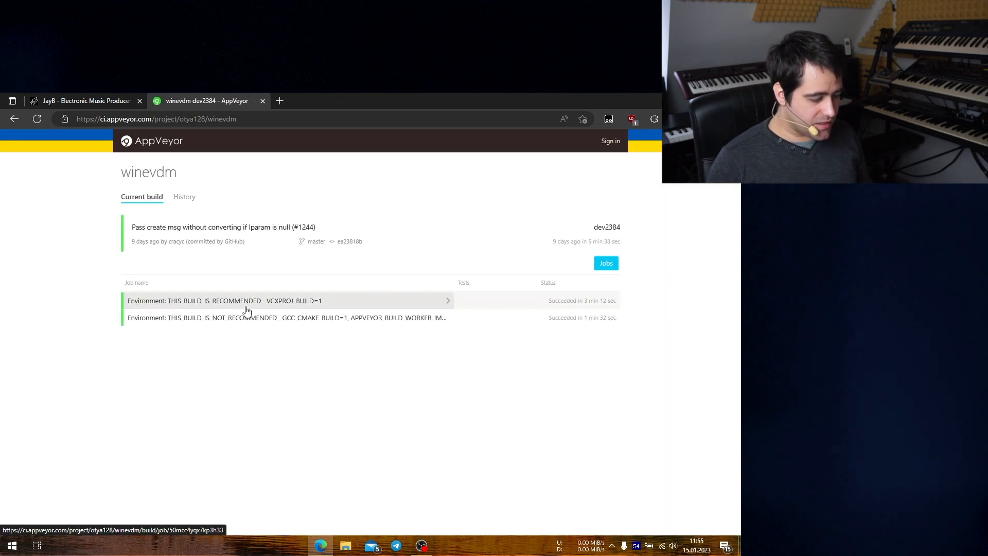
pyautogui.click(246, 300)
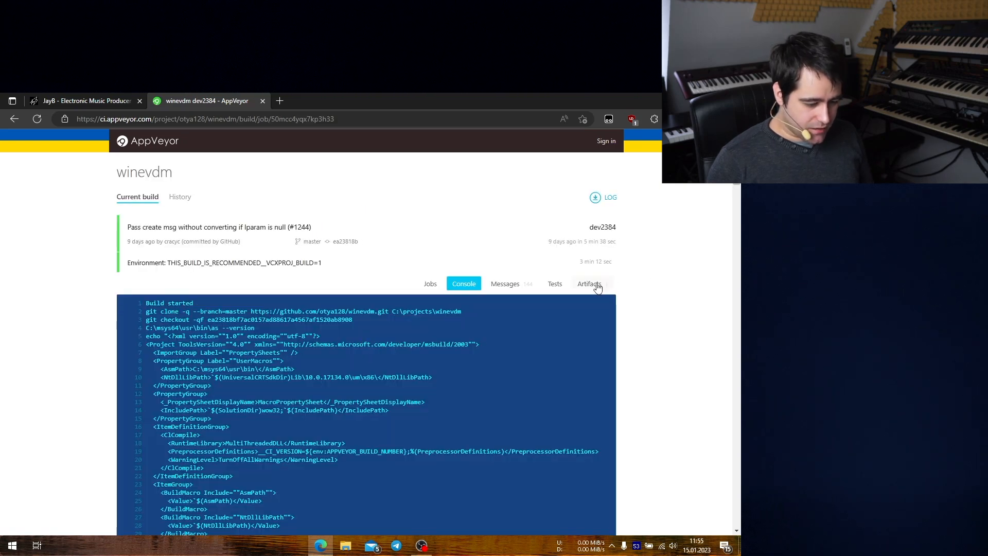
pyautogui.click(589, 283)
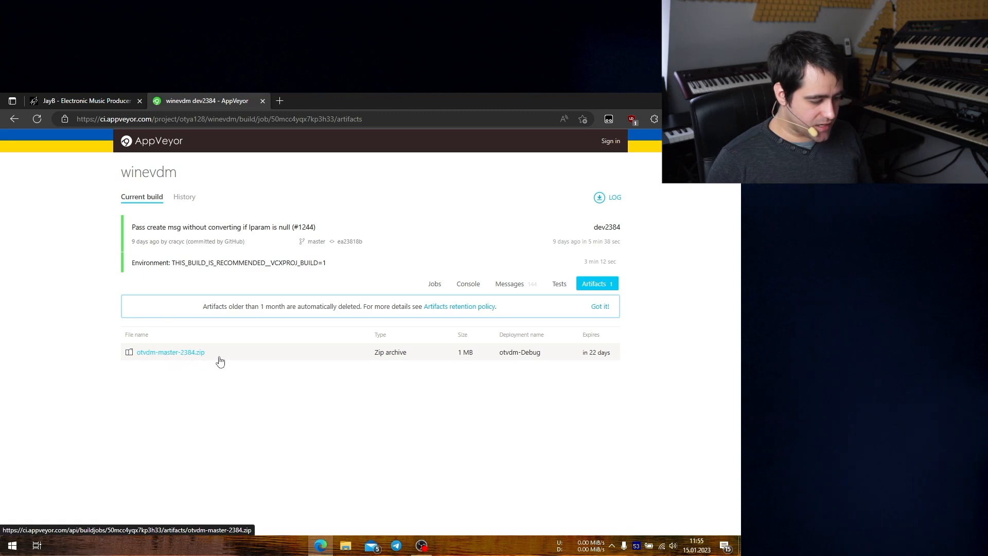
pyautogui.moveTo(238, 352)
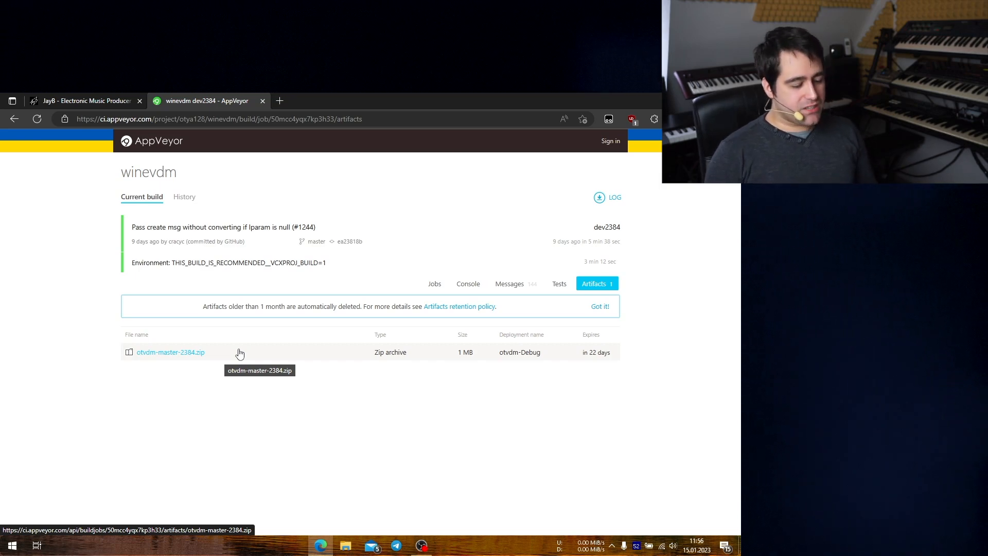
pyautogui.moveTo(196, 353)
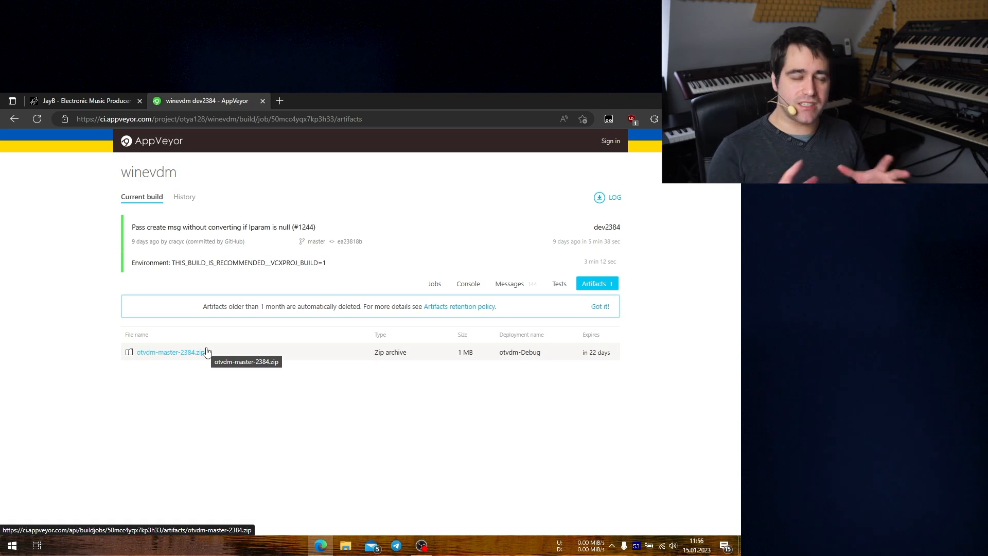
pyautogui.moveTo(9, 96)
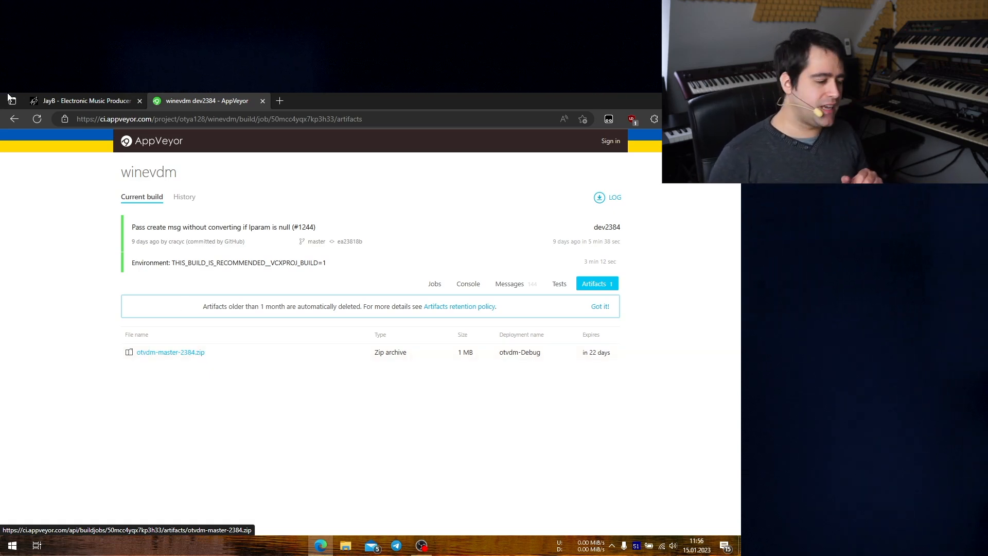
# Download the WINEVDM Korg SoundEditor from JayB Music's Tools & Editors page.
pyautogui.click(86, 100)
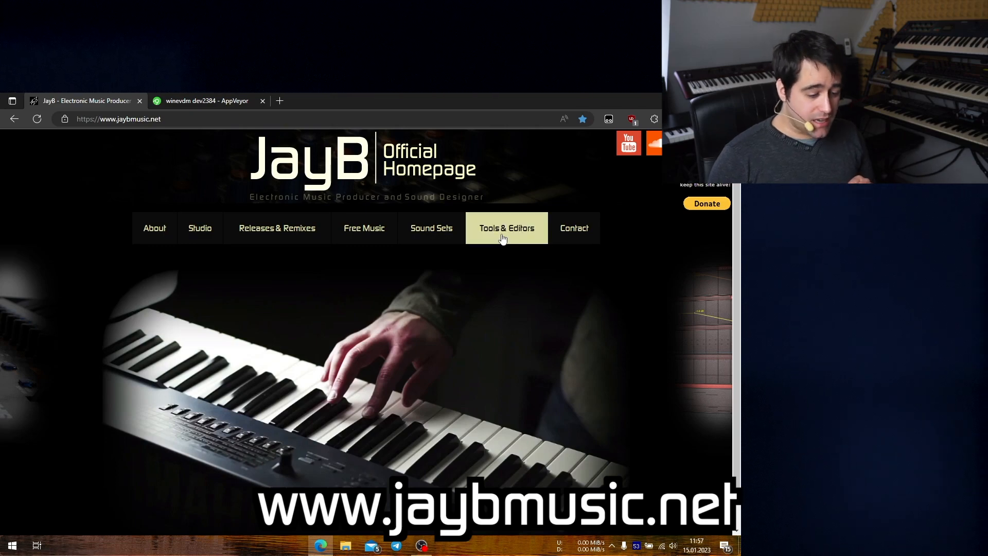
pyautogui.click(507, 227)
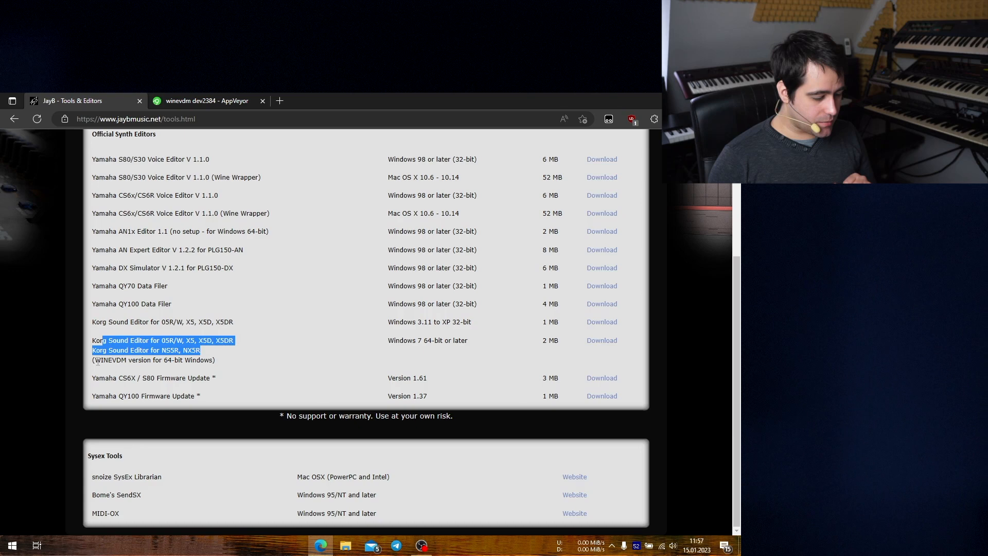
pyautogui.click(576, 365)
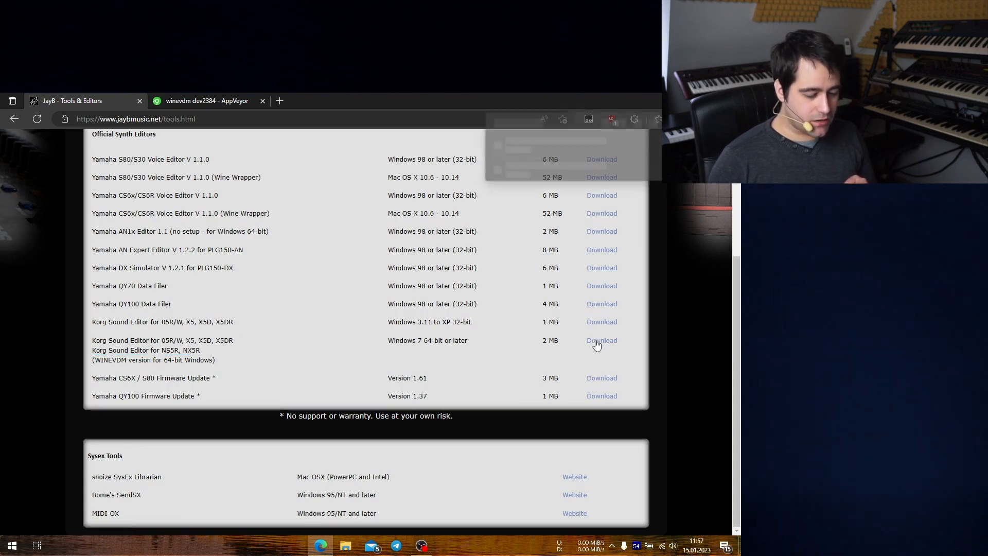
# Keep the unverified KorgEditors-WINEVDM.exe and run it to start the setup wizard.
pyautogui.click(600, 340)
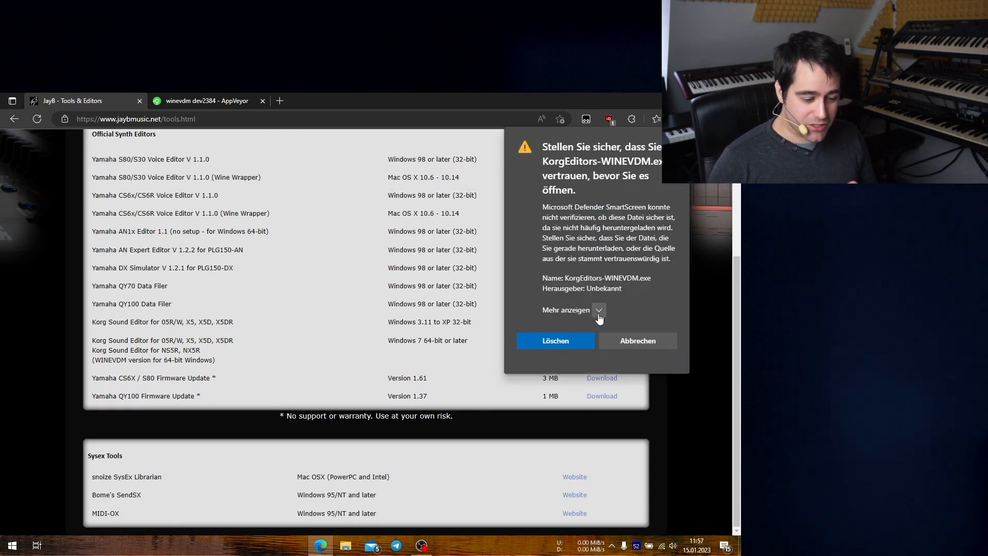
pyautogui.click(636, 340)
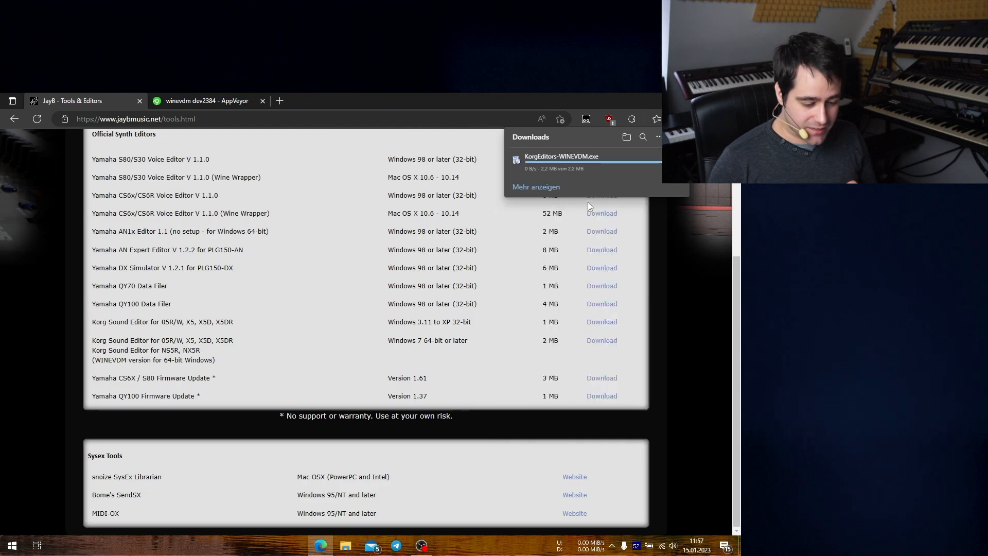
pyautogui.click(539, 164)
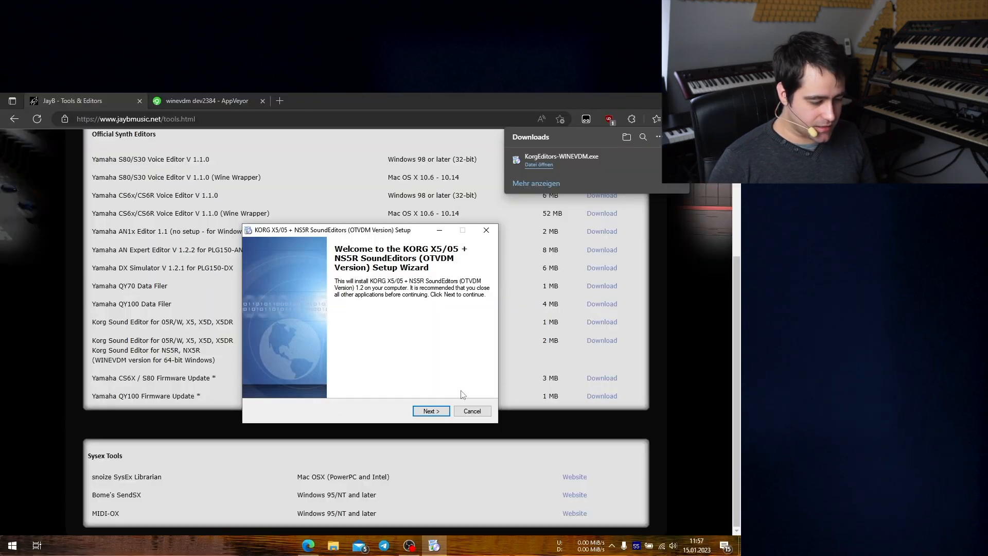
# Accept the license and install X5/05 + NS5R SoundEditors to C:\OTVDM\ with desktop shortcuts.
pyautogui.click(431, 411)
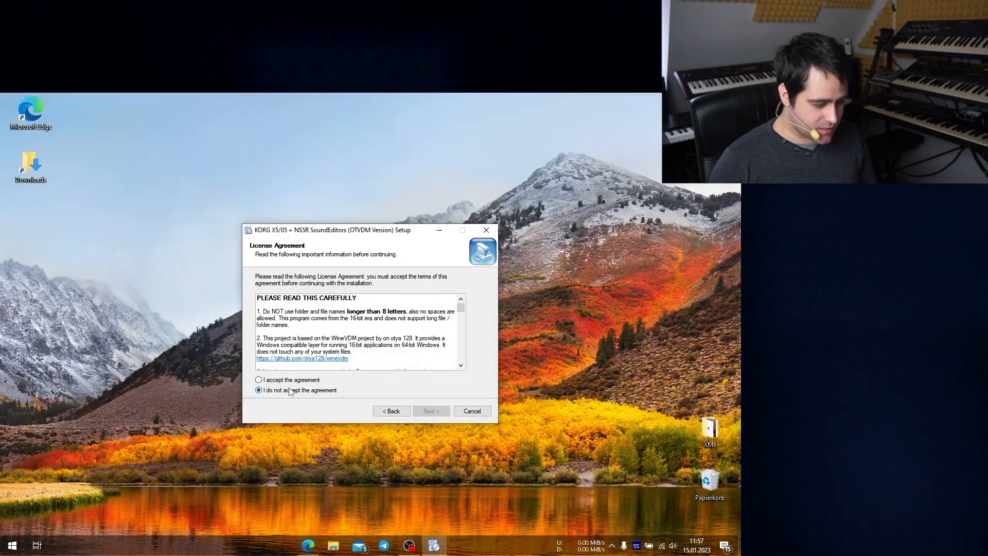
pyautogui.click(258, 380)
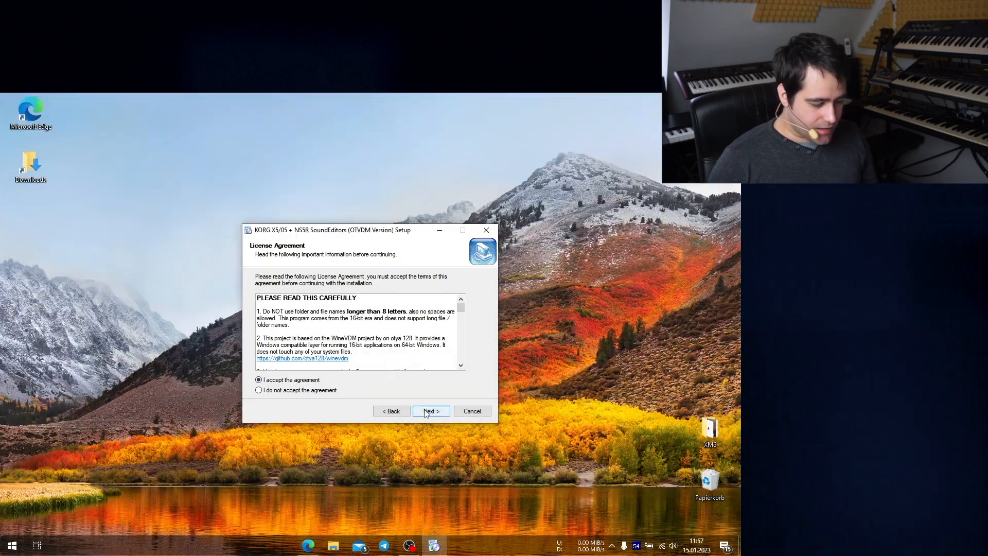
pyautogui.click(431, 411)
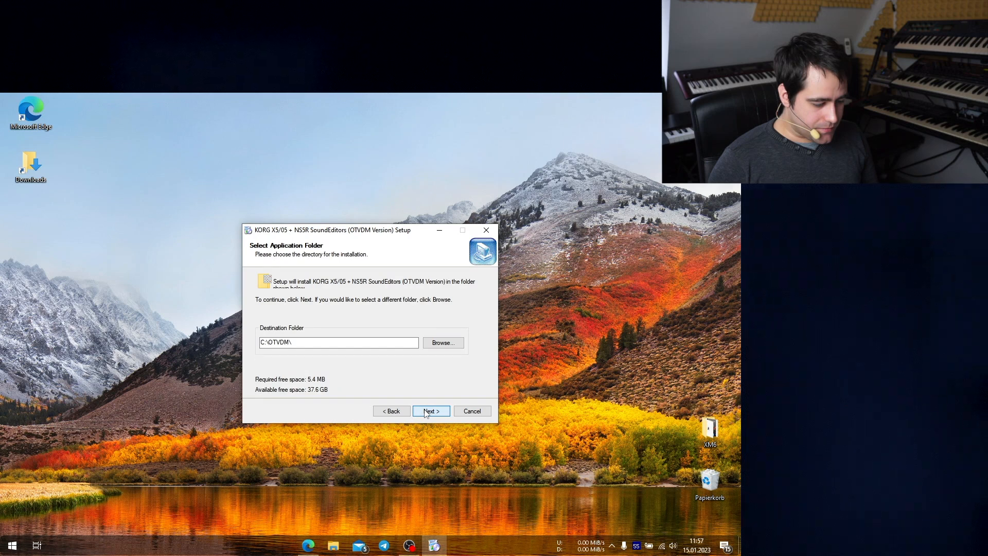
pyautogui.click(430, 410)
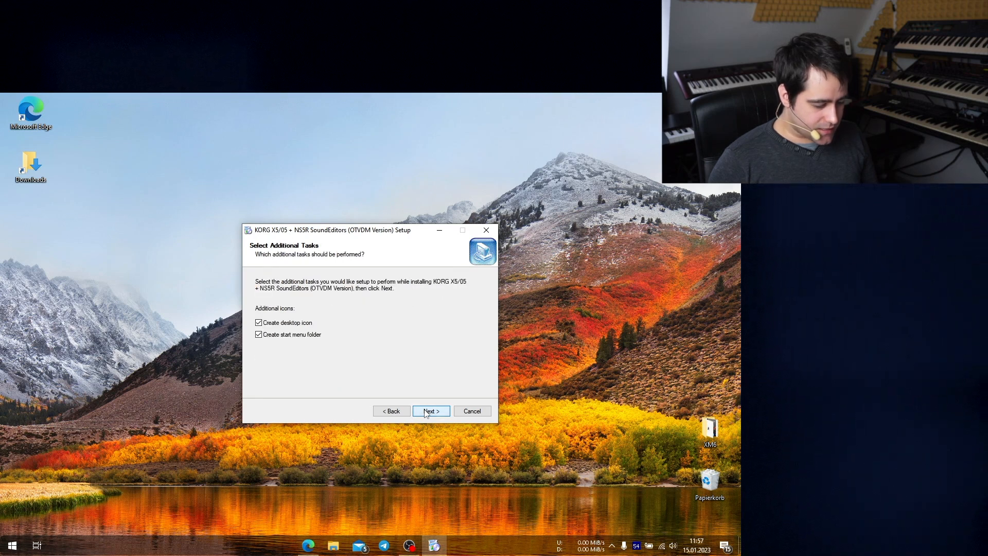
pyautogui.click(432, 411)
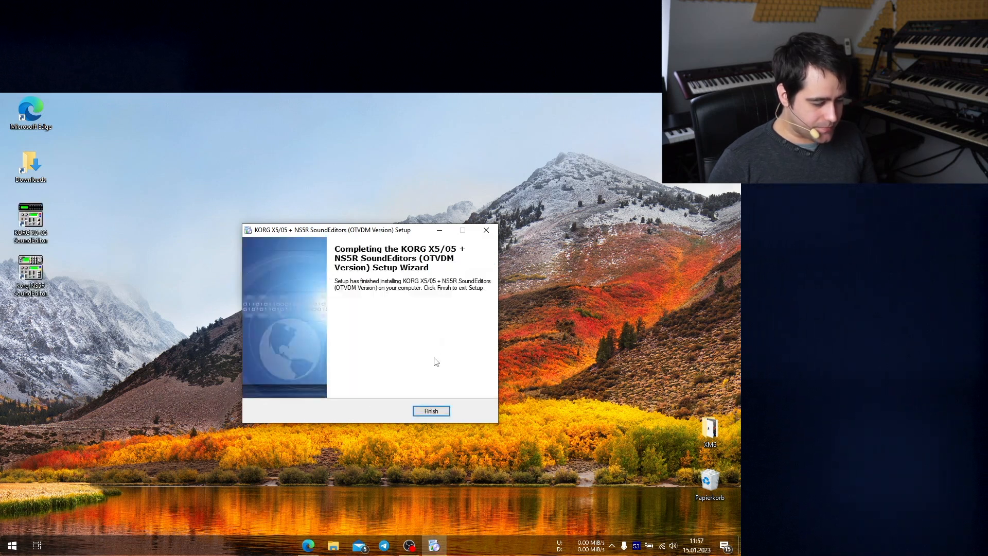
pyautogui.click(430, 410)
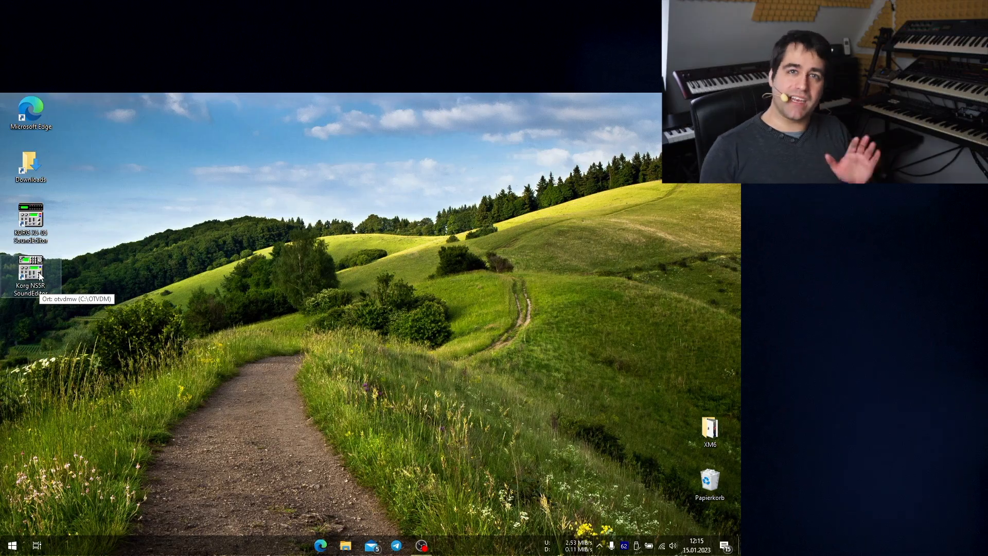
# Launch NS5R SoundEditor and set MIDI Setup to M8U eX port 11 in and 12 out.
pyautogui.doubleClick(30, 271)
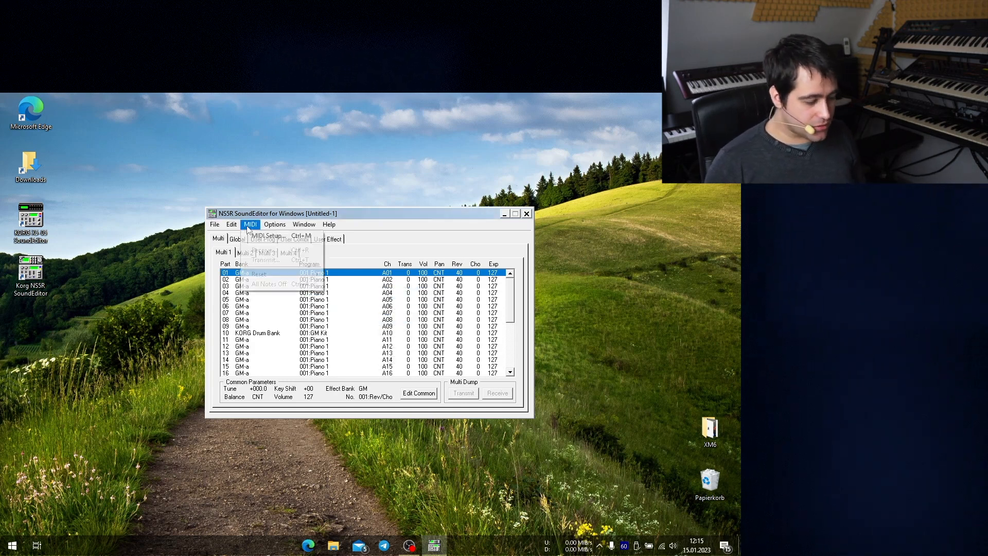
pyautogui.click(265, 235)
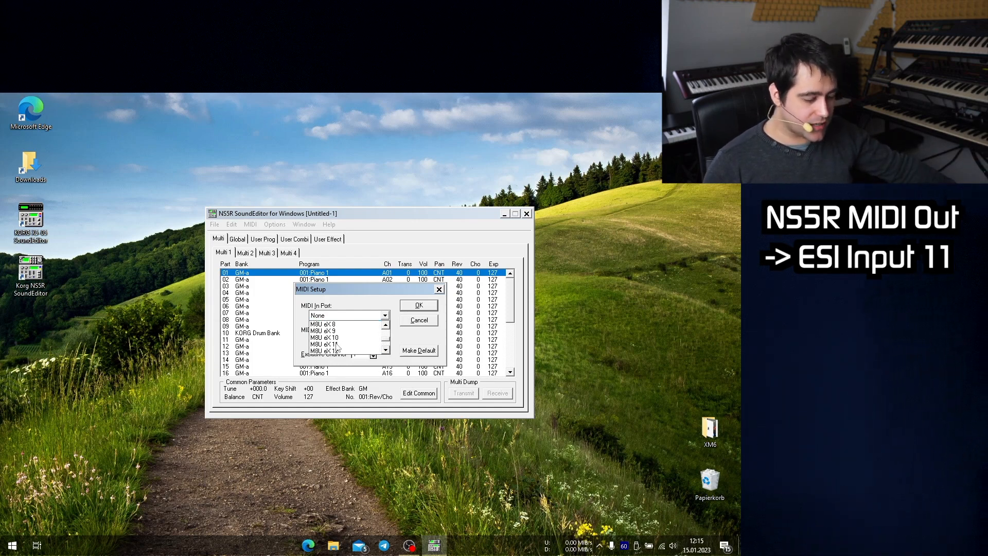
pyautogui.click(334, 353)
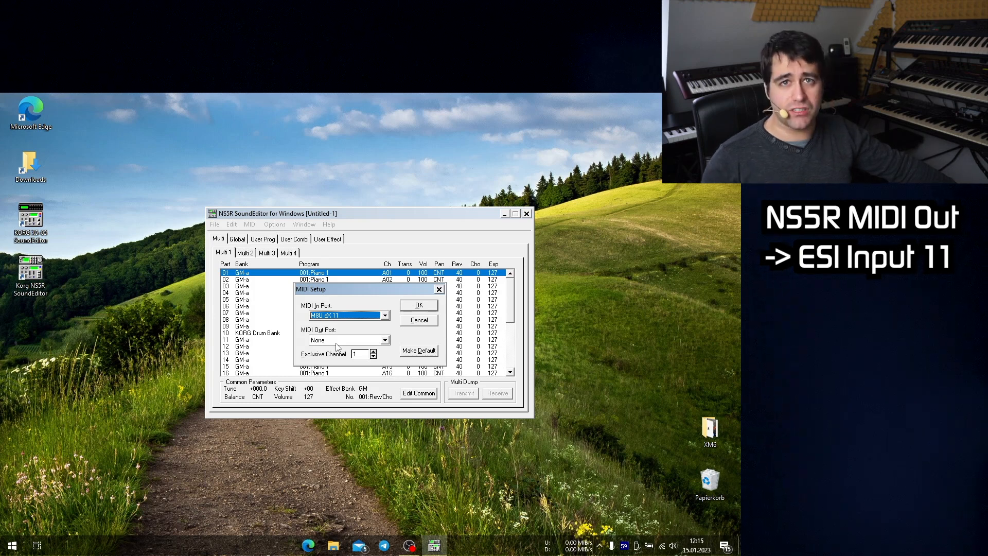
pyautogui.moveTo(385, 348)
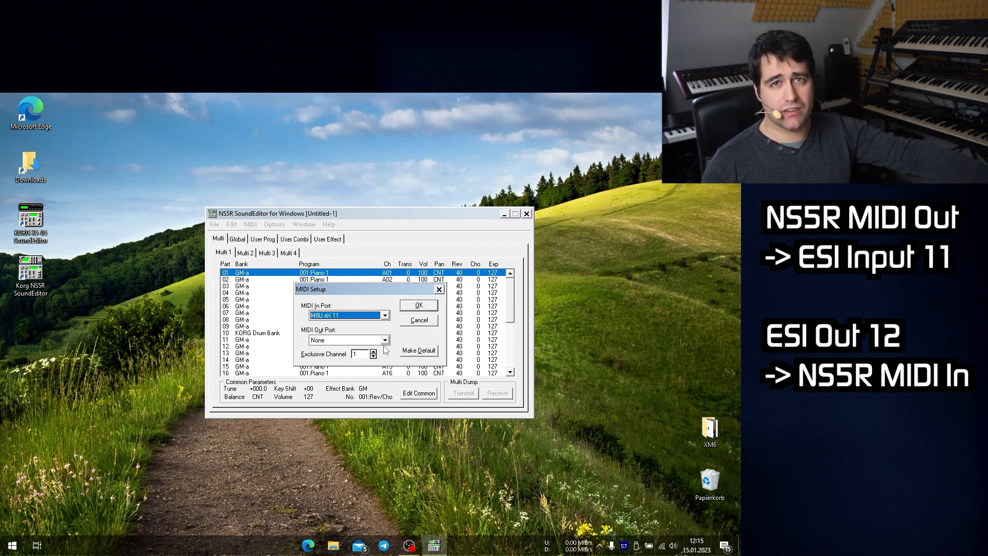
pyautogui.click(384, 340)
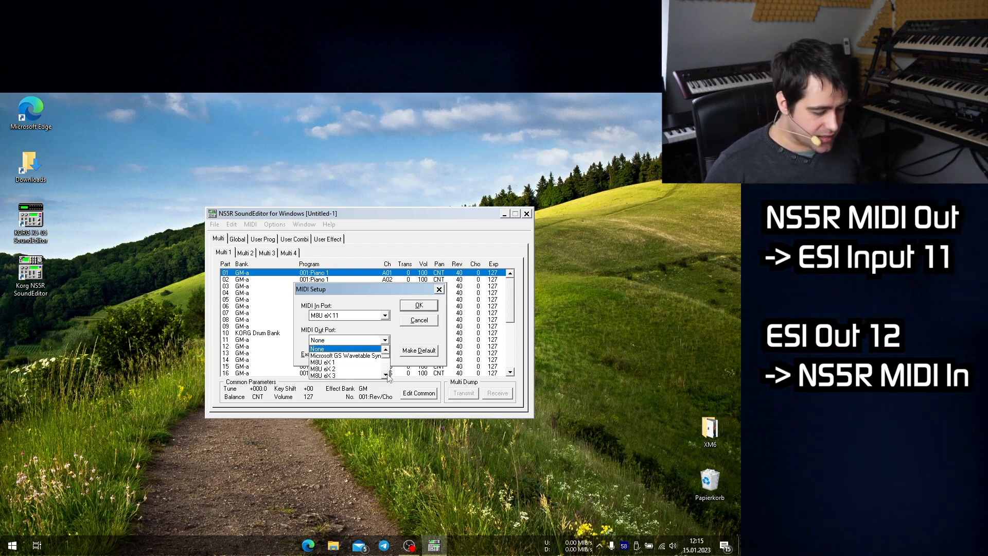
pyautogui.scroll(-3)
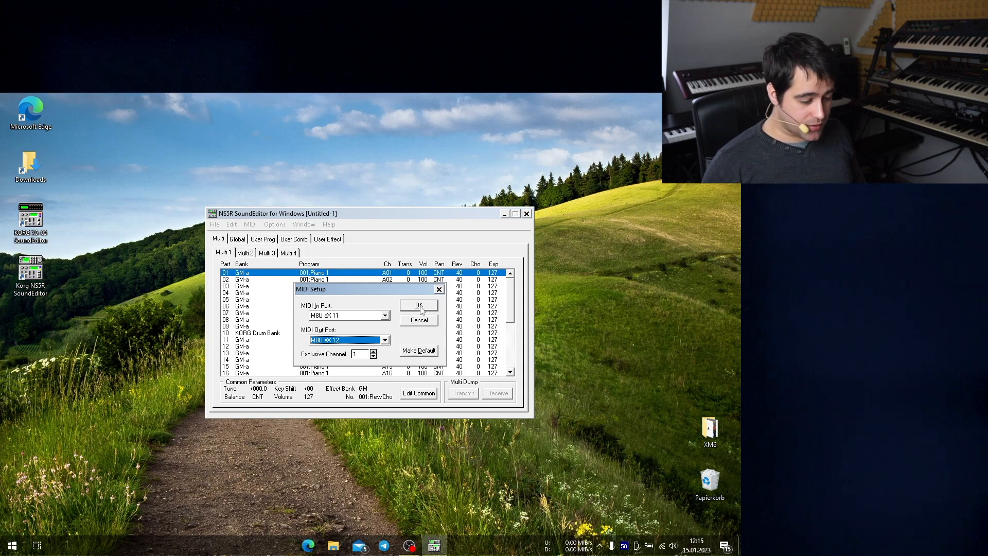
pyautogui.click(418, 305)
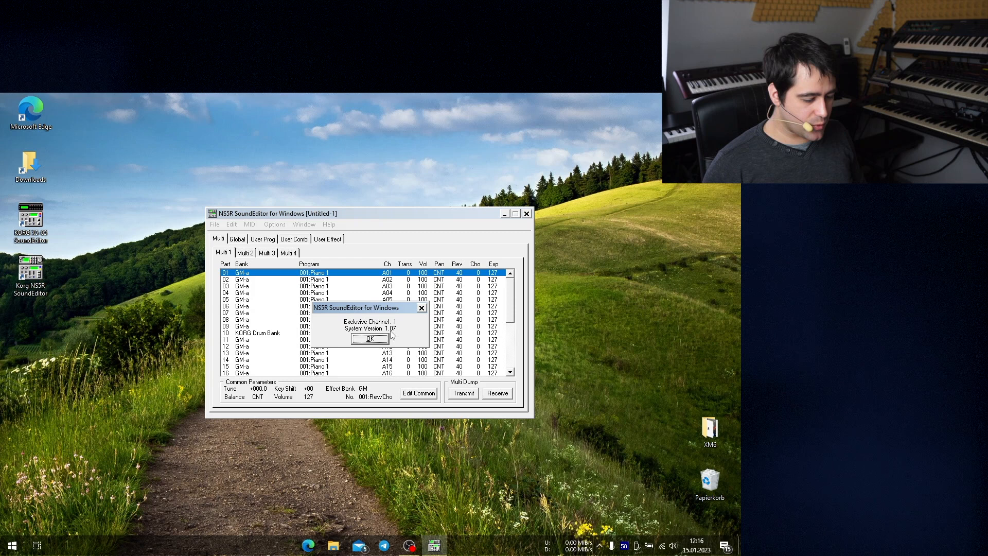
# Verify the NS5R unit responds with its version, then restart the editor.
pyautogui.click(370, 339)
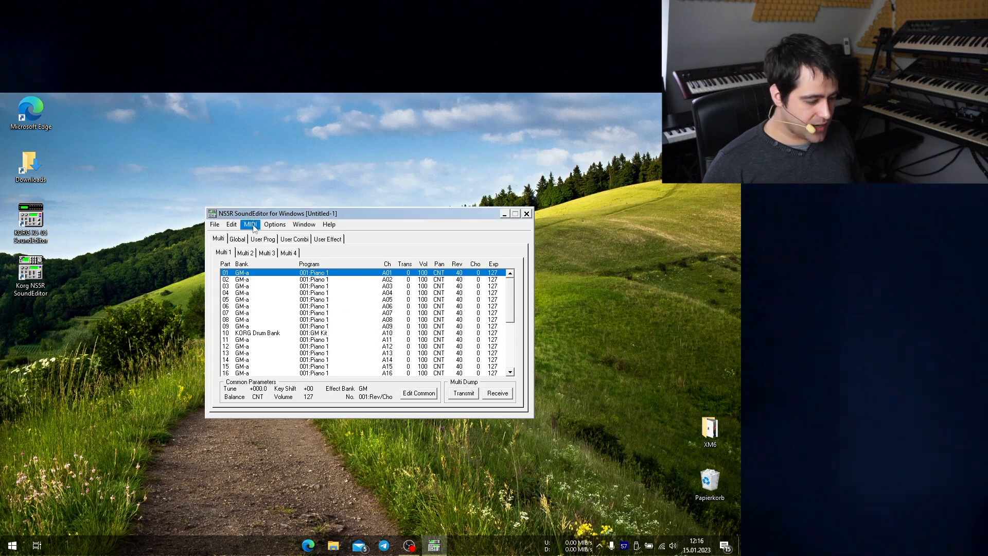
pyautogui.click(250, 223)
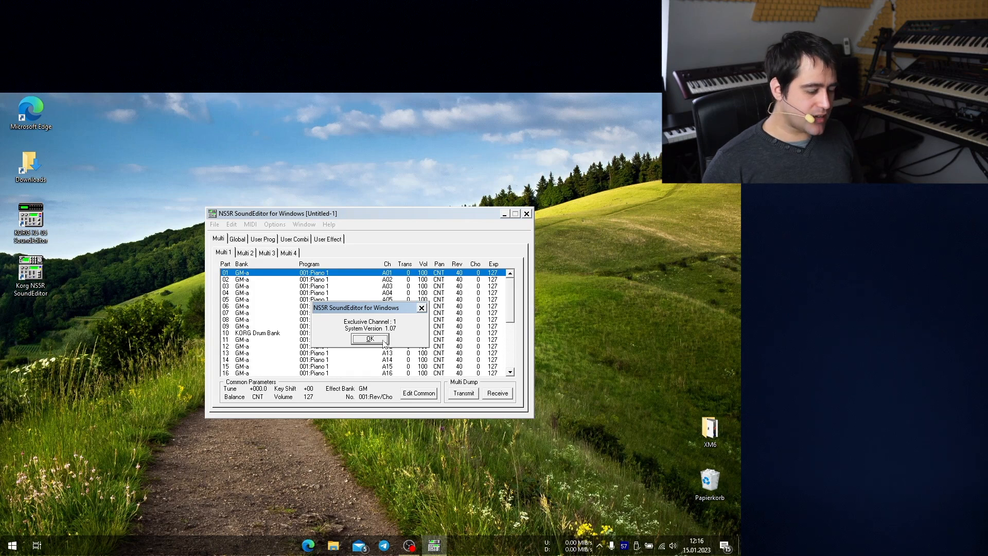
pyautogui.click(370, 339)
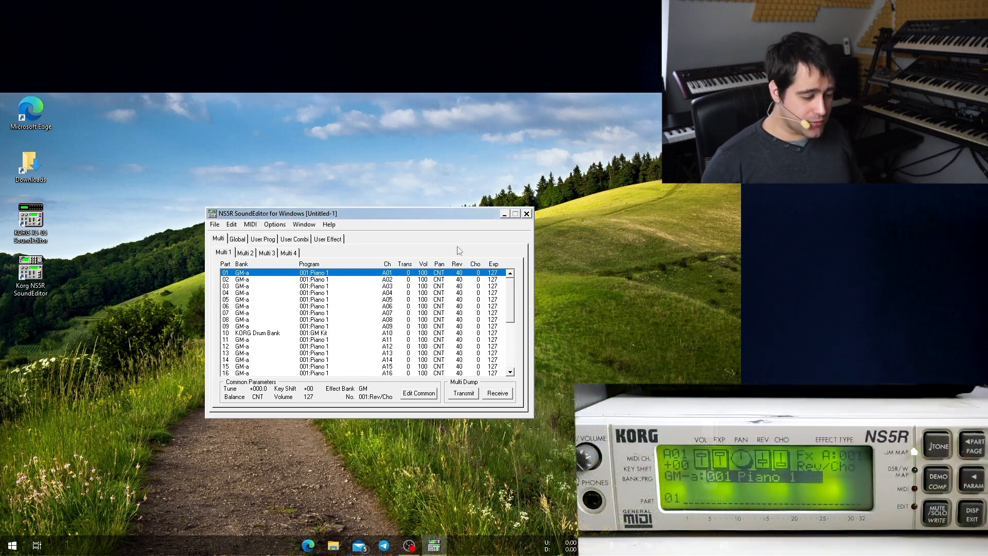
pyautogui.click(503, 213)
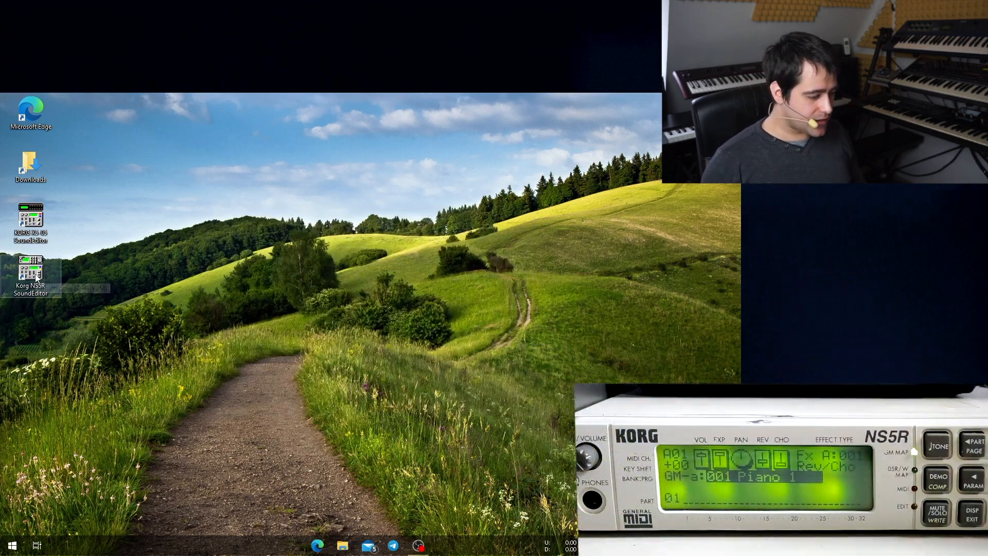
pyautogui.doubleClick(30, 277)
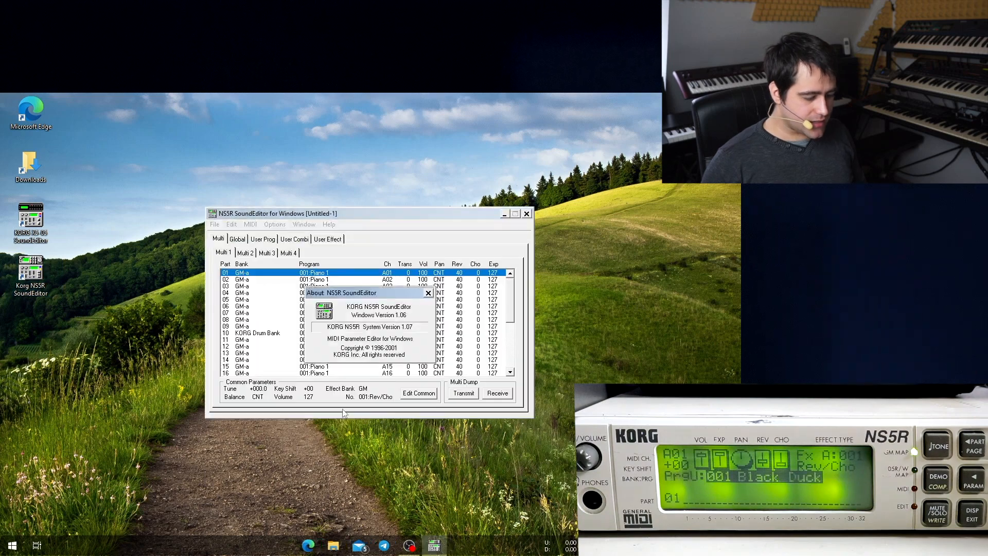
pyautogui.click(429, 293)
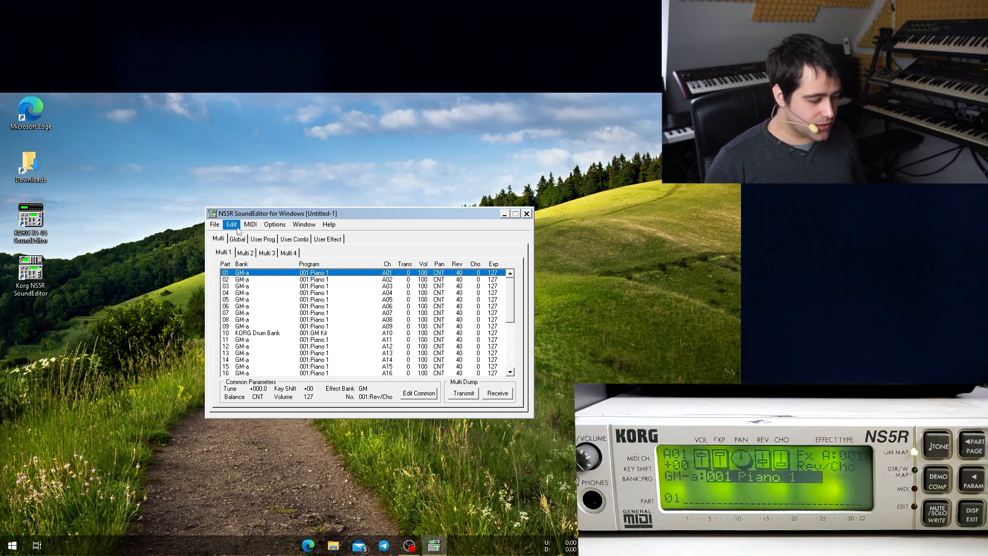
# Dump Receive all parameters from the unit and show the Global settings page.
pyautogui.click(496, 392)
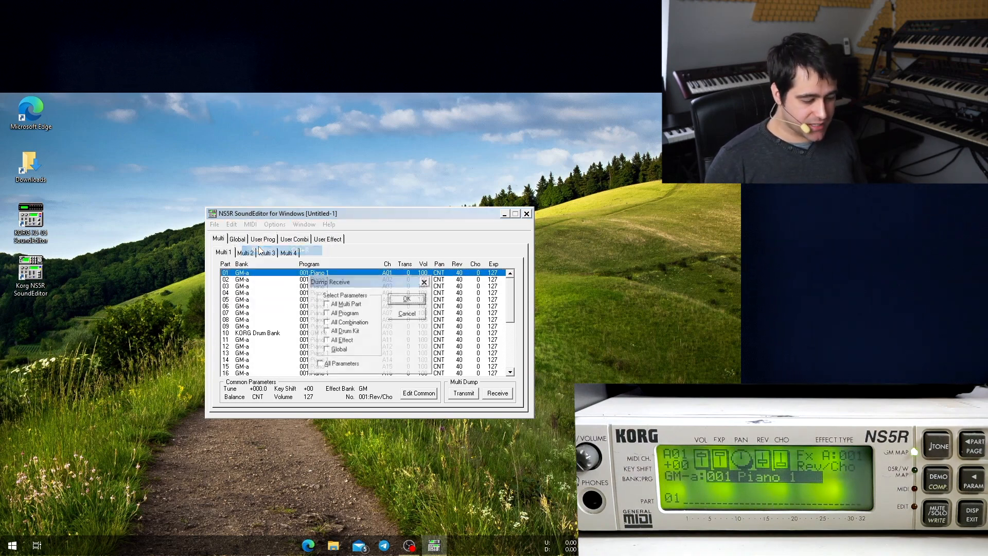
pyautogui.click(319, 363)
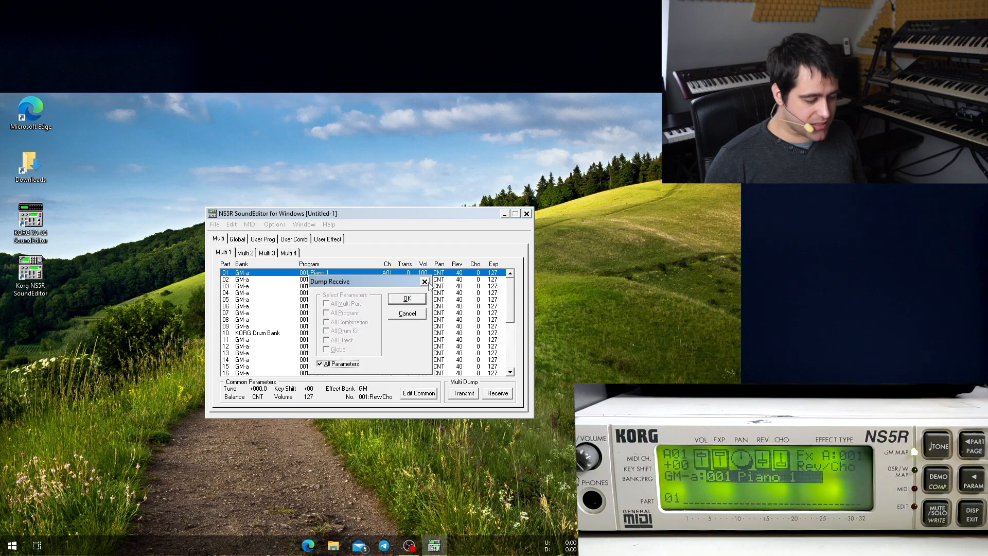
pyautogui.click(407, 299)
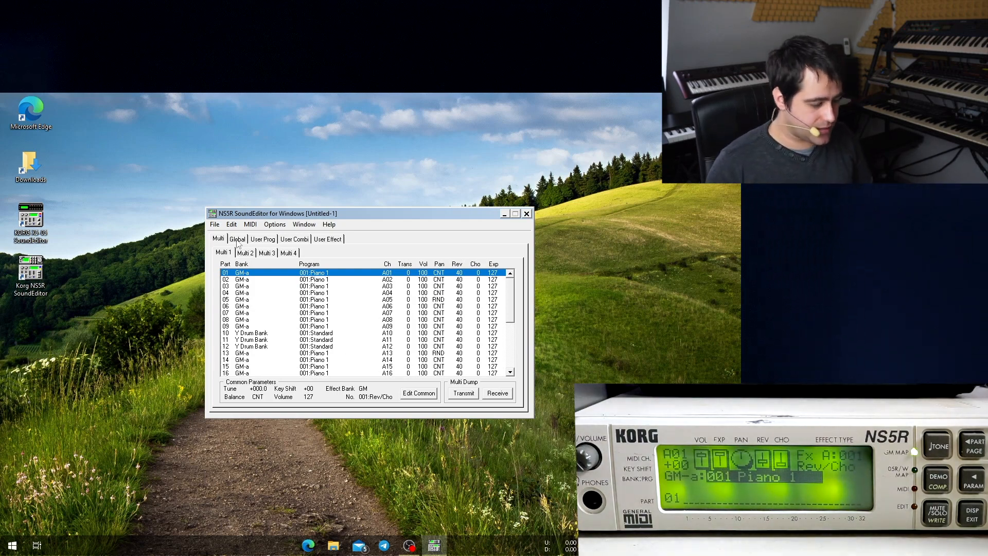
pyautogui.click(238, 238)
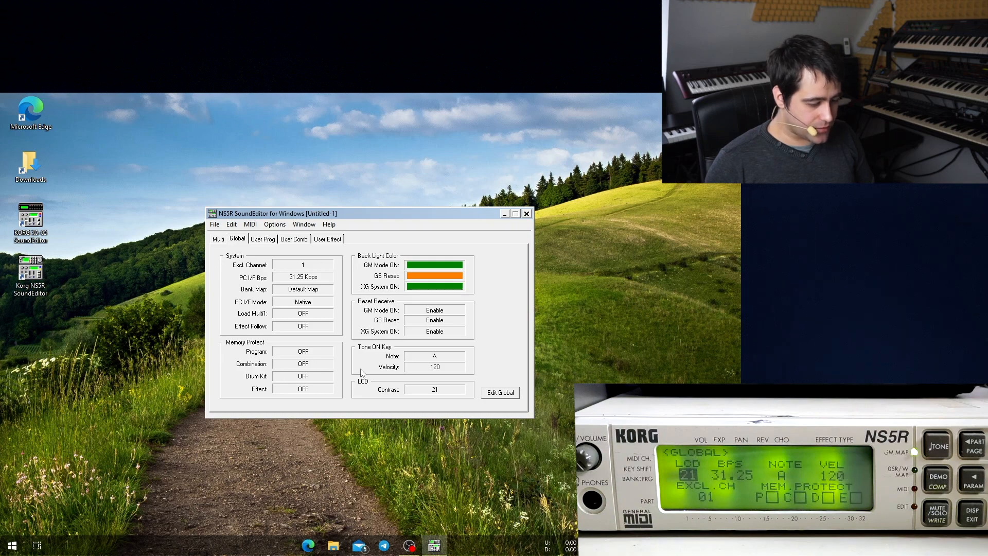
# Try the LCD Contrast in Edit Global, leave it unchanged, and show the User Prog list.
pyautogui.click(501, 392)
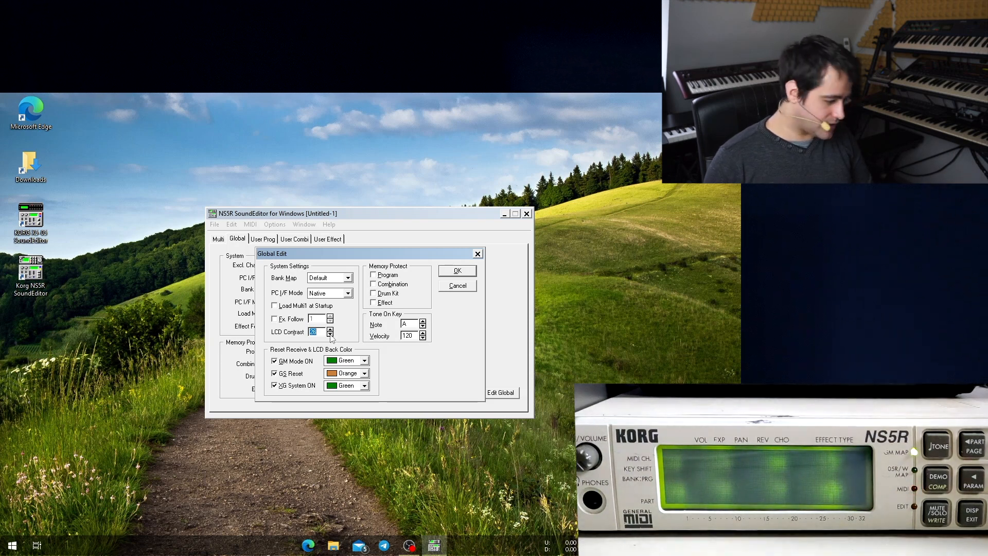
pyautogui.click(331, 329)
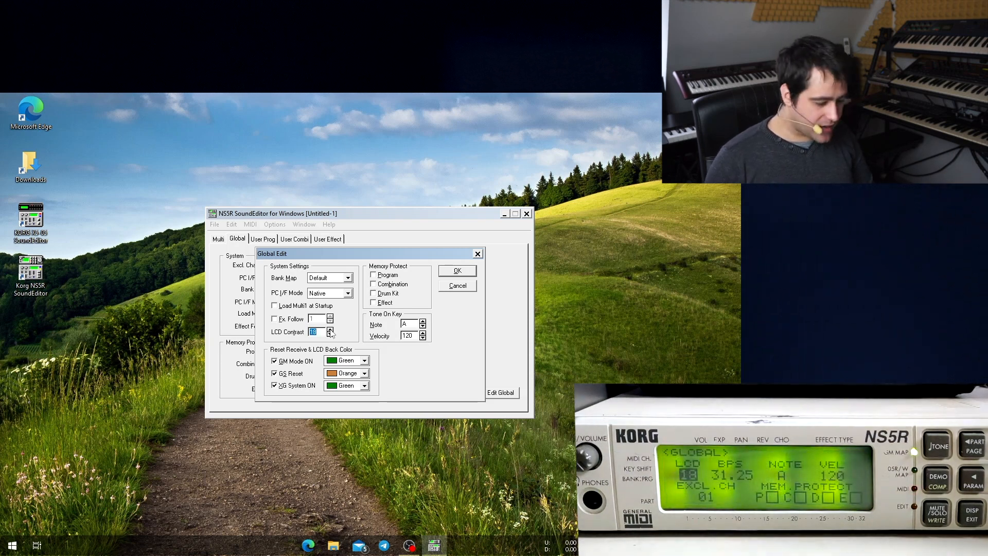
pyautogui.click(457, 270)
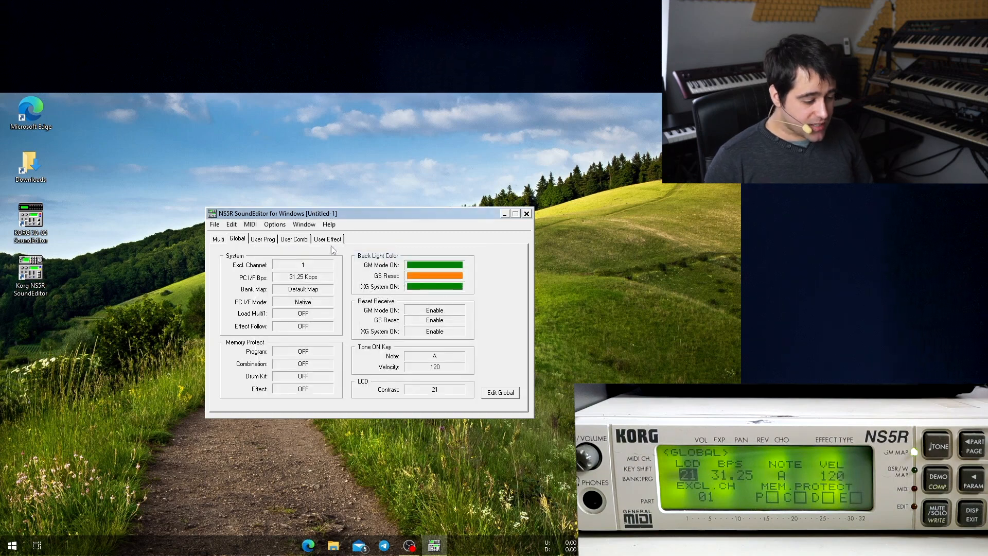
pyautogui.click(263, 238)
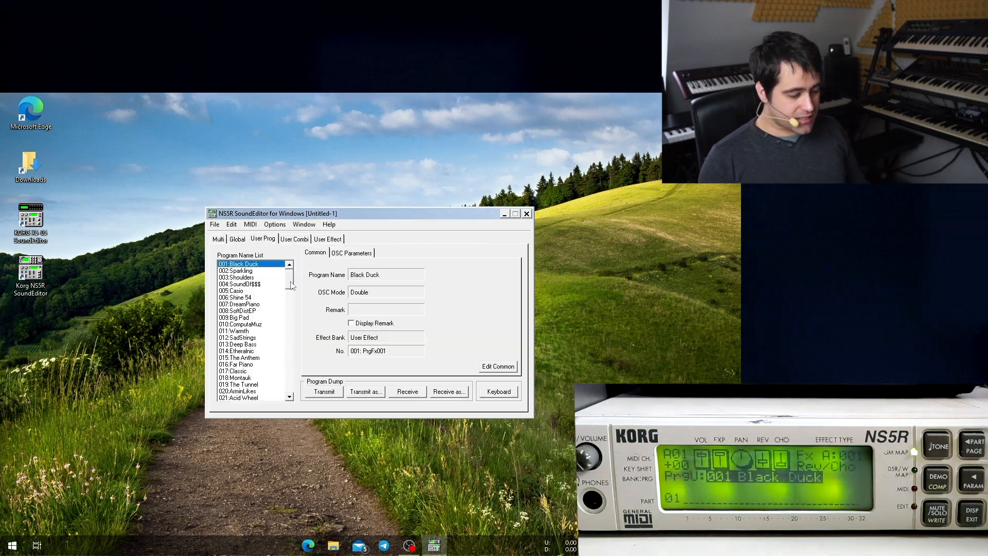
# Select user program 088 Init Voice and play a note on the on-screen keyboard.
pyautogui.scroll(-3)
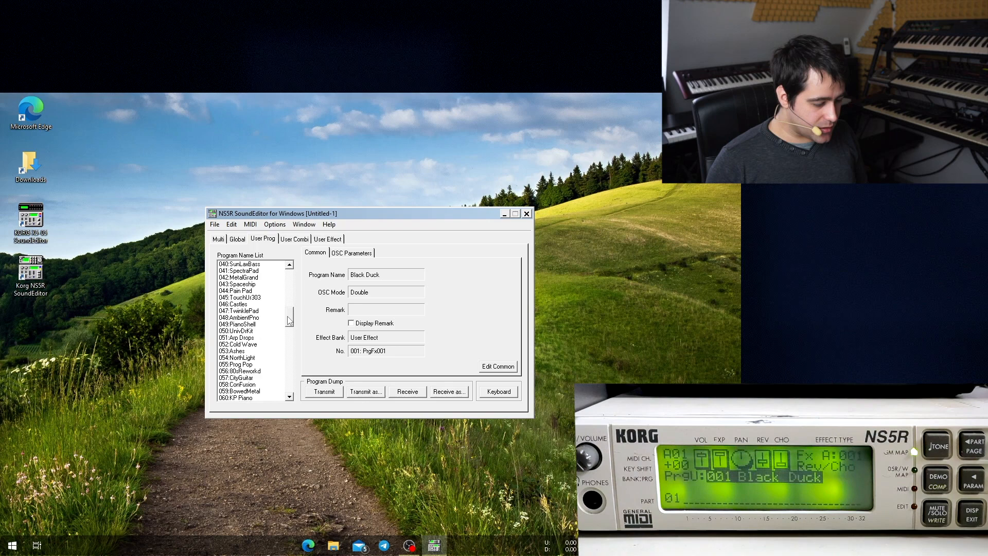
pyautogui.scroll(-3)
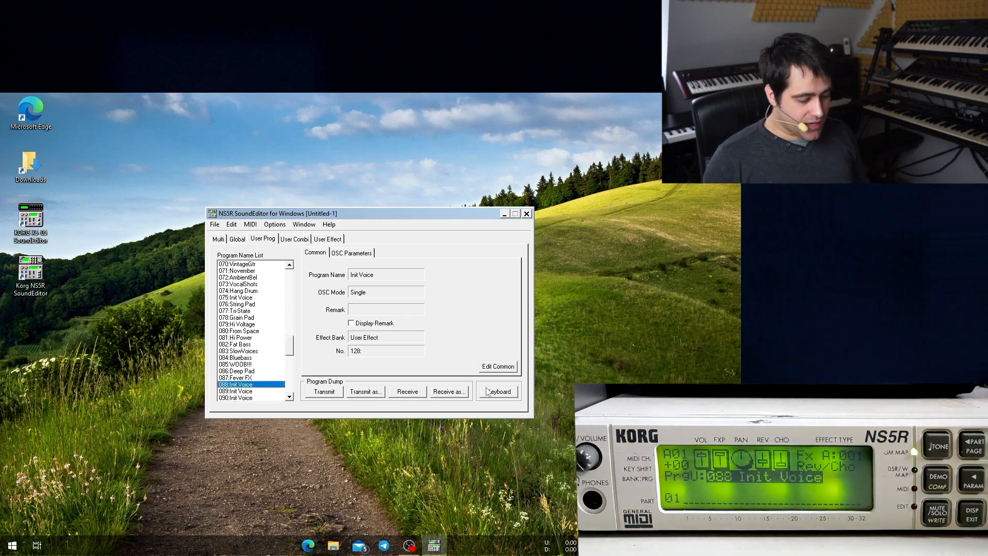
pyautogui.click(498, 391)
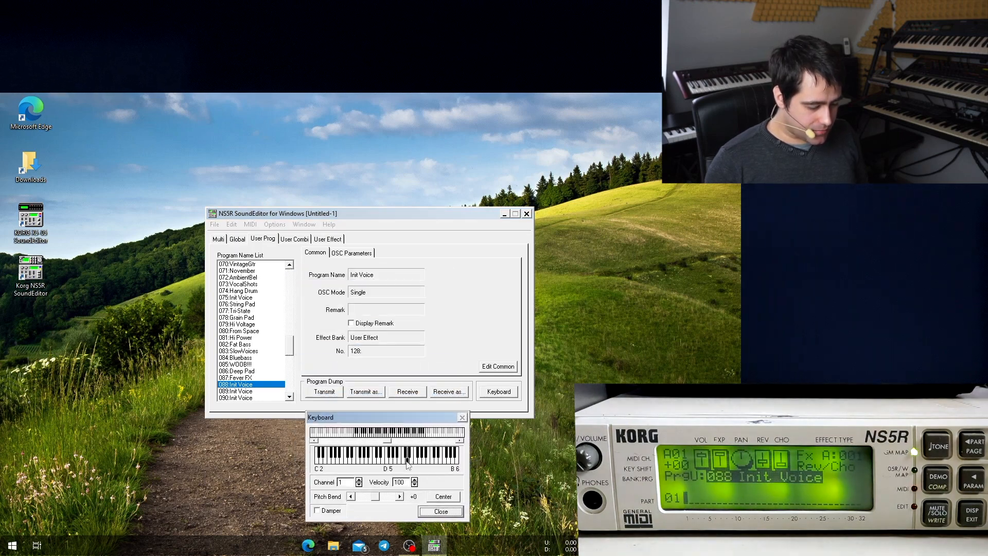
pyautogui.click(498, 367)
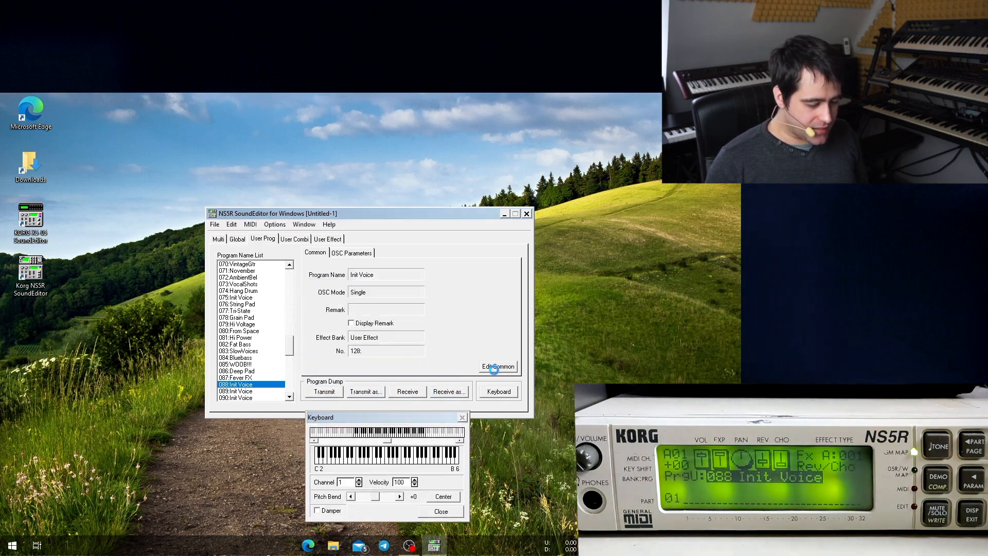
# Show the OSC Parameters of Init Voice, with oscillator 1 on A.Piano 1.
pyautogui.click(498, 367)
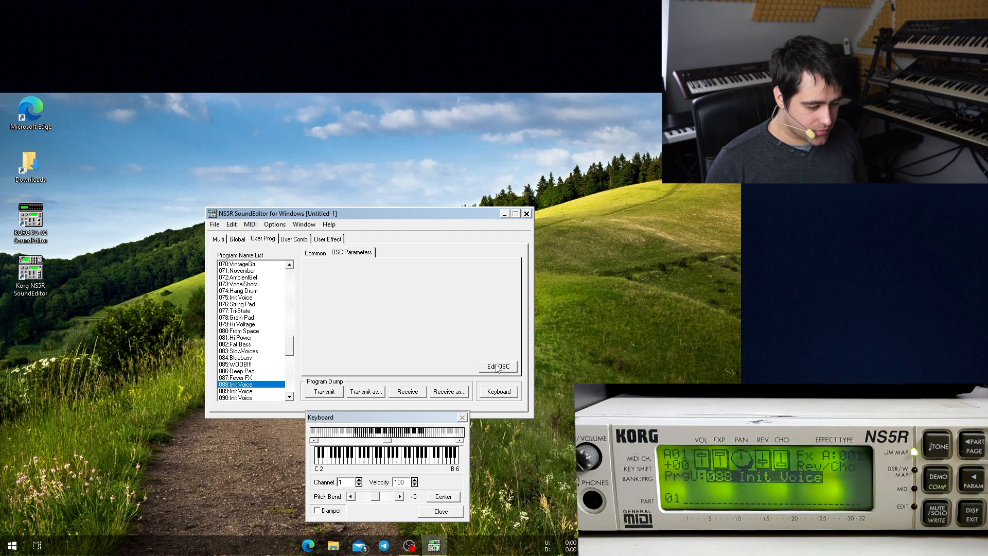
pyautogui.click(497, 367)
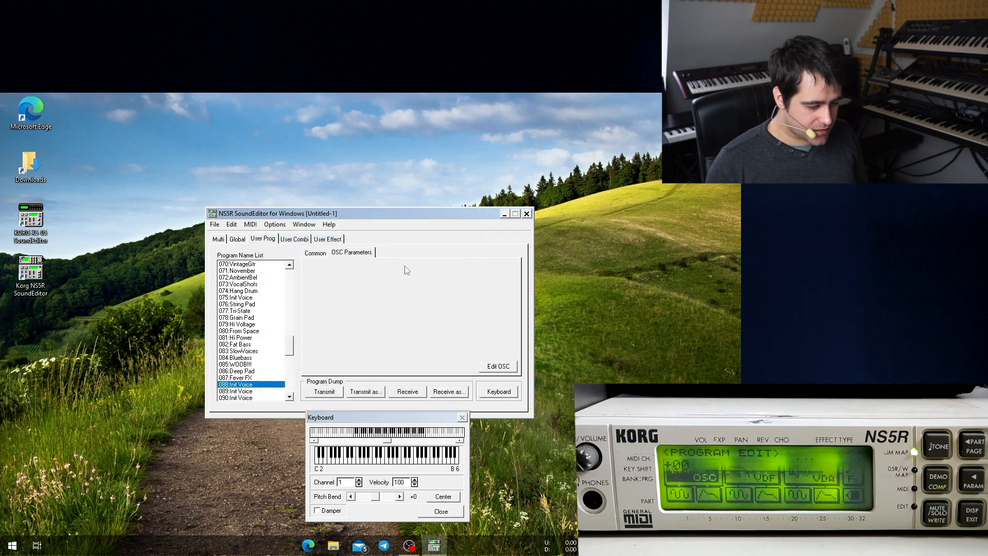
pyautogui.click(351, 252)
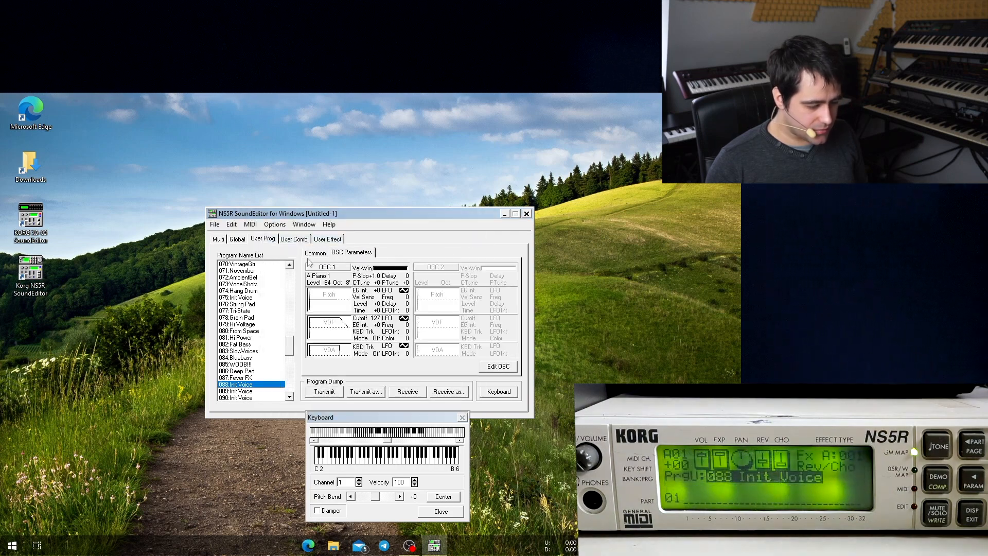
# In the oscillator editor, set OSC 1's multisample to Applause.
pyautogui.click(498, 367)
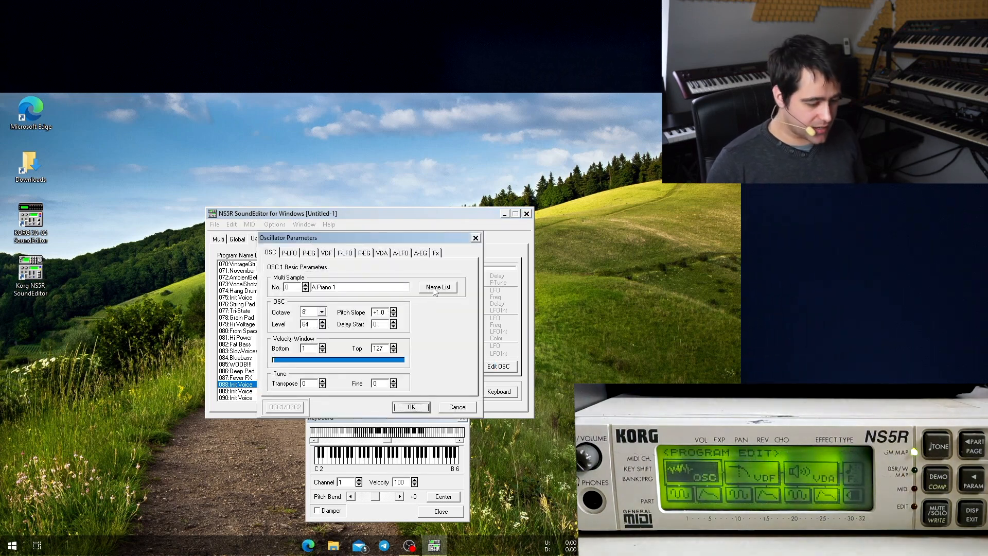
pyautogui.click(437, 287)
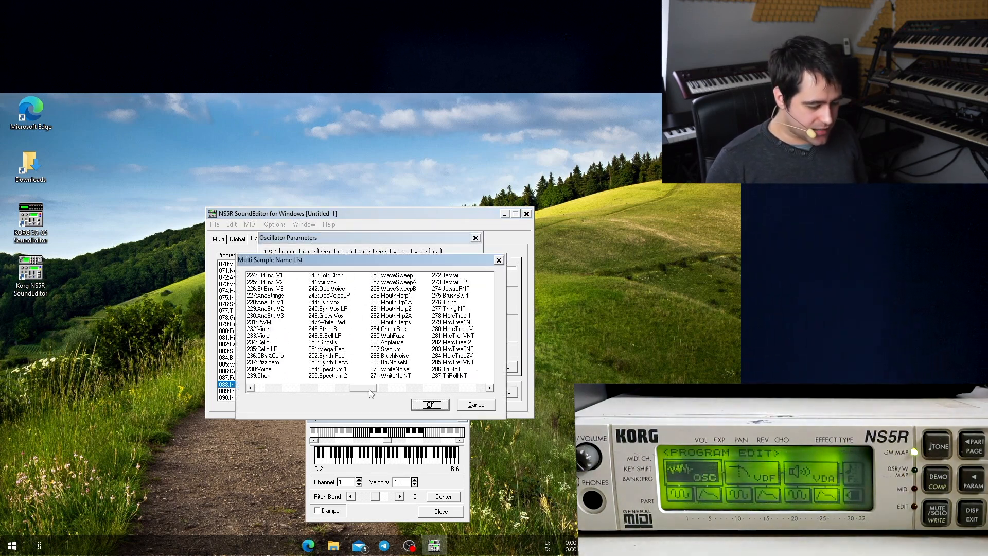
pyautogui.click(388, 342)
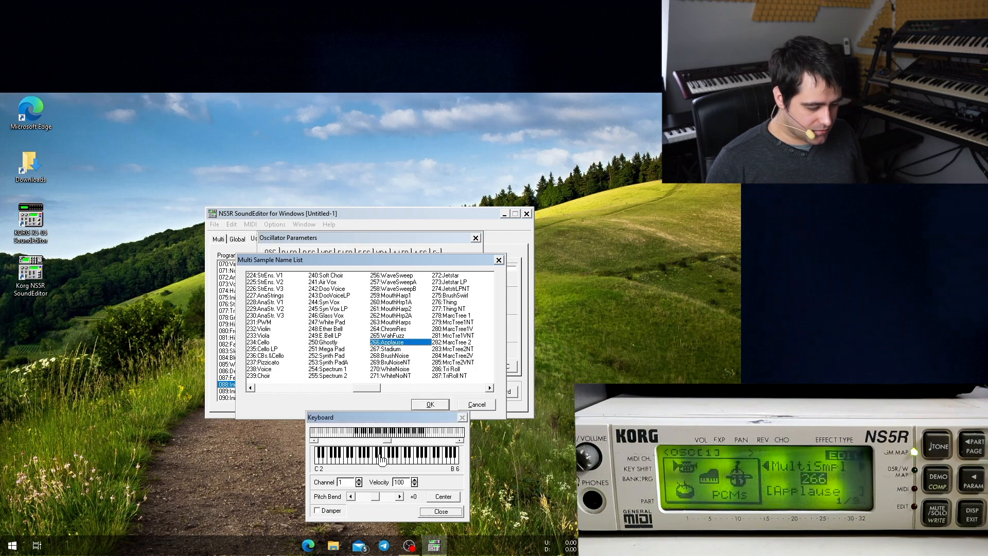
pyautogui.click(430, 404)
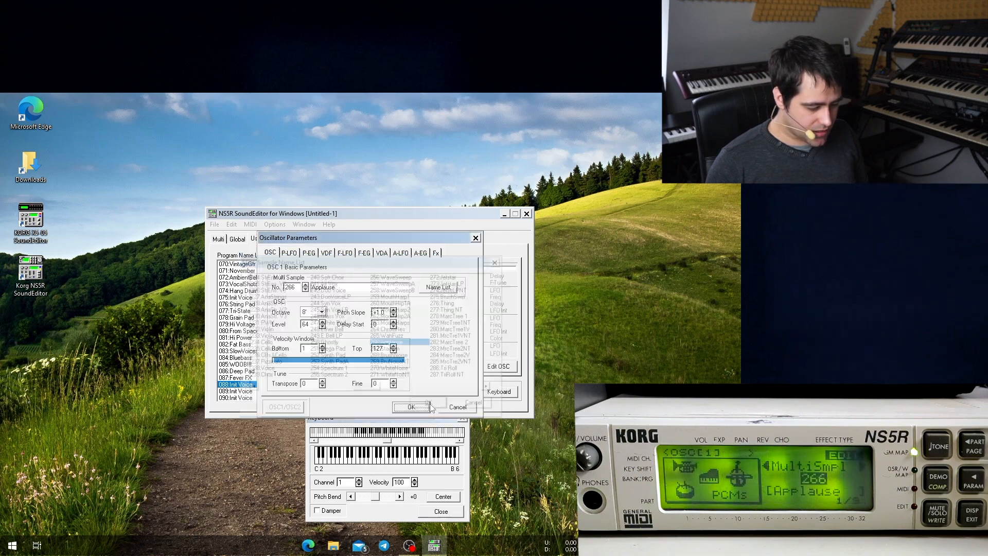
# Change OSC 1's multisample to 349 Saw and show its P-LFO settings.
pyautogui.click(437, 288)
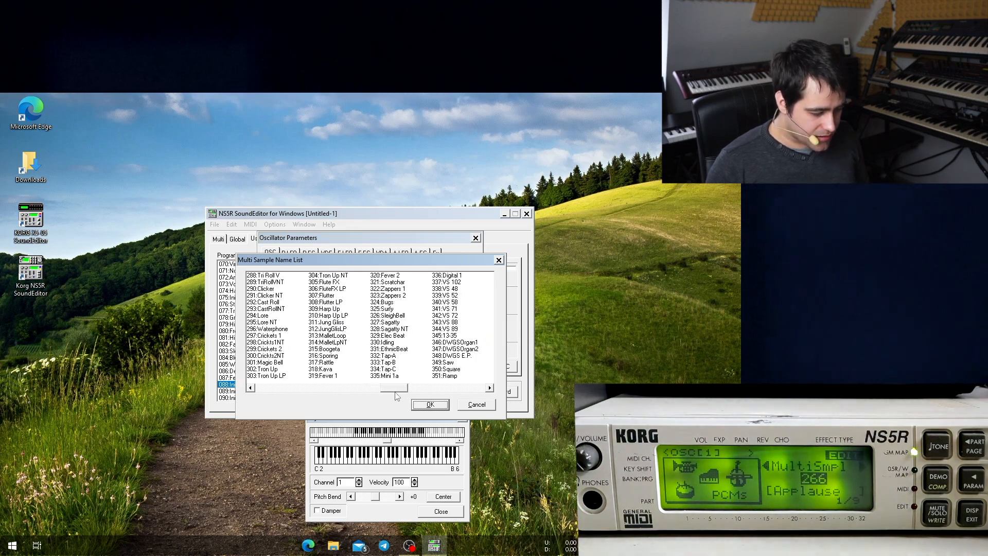
pyautogui.click(429, 404)
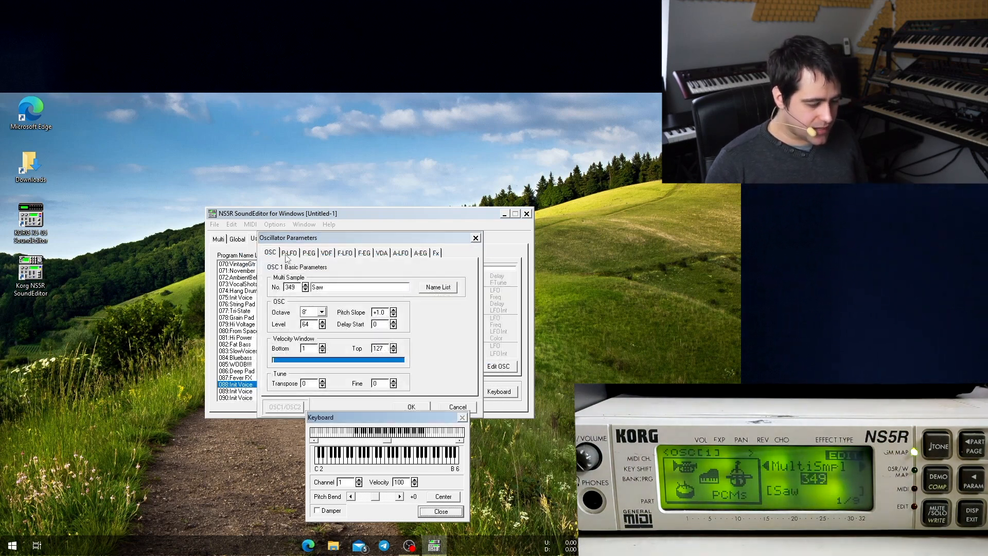
pyautogui.click(289, 252)
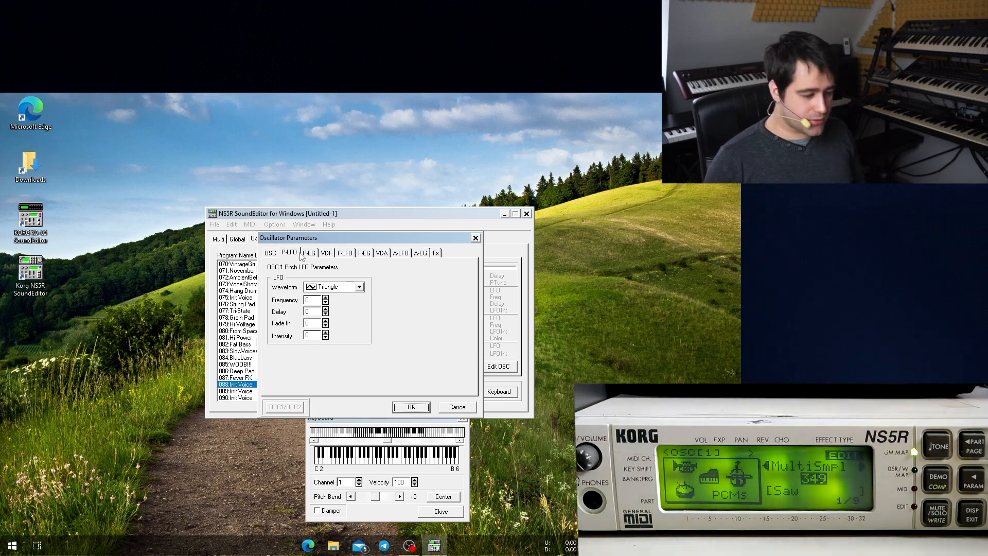
# Lower oscillator 1's VDF filter cutoff to 40.
pyautogui.click(308, 253)
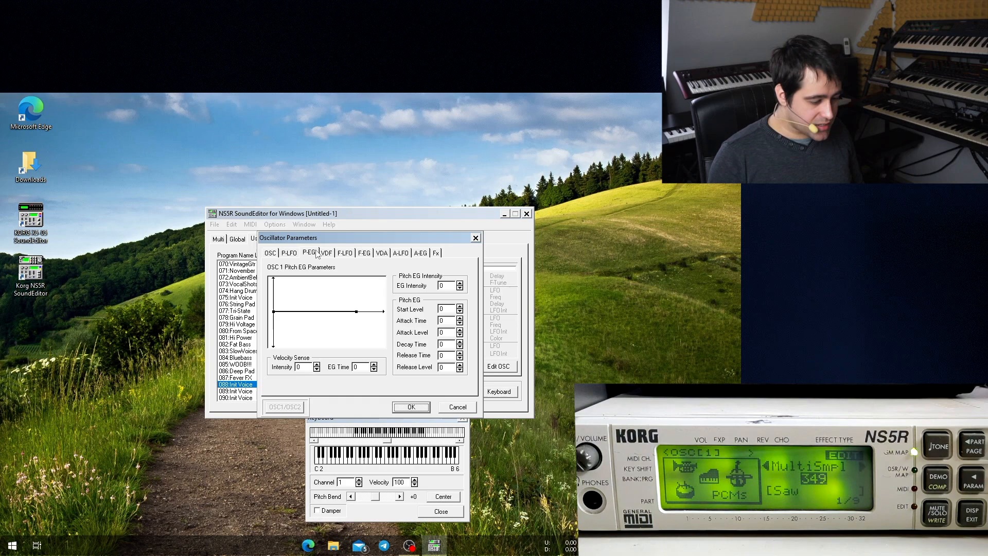
pyautogui.click(326, 253)
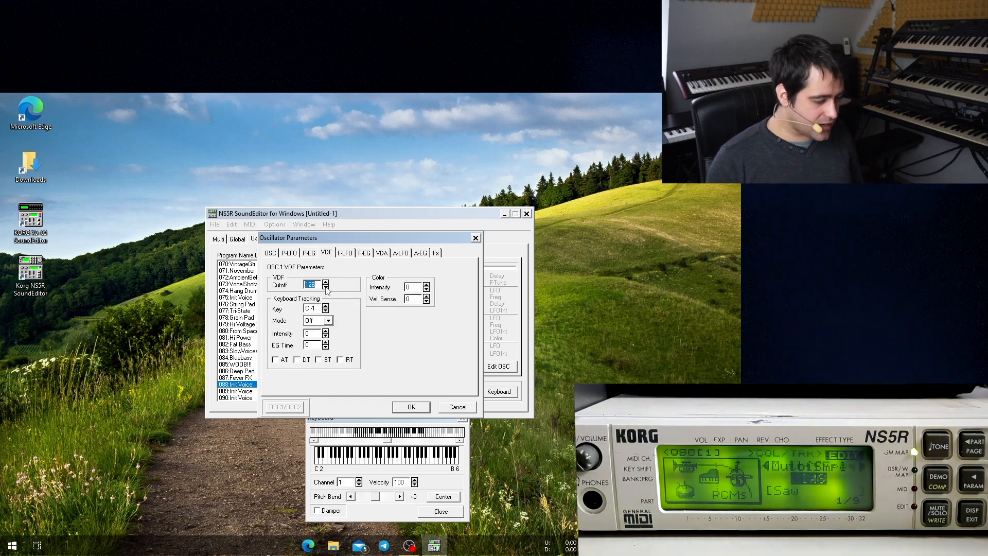
pyautogui.click(326, 287)
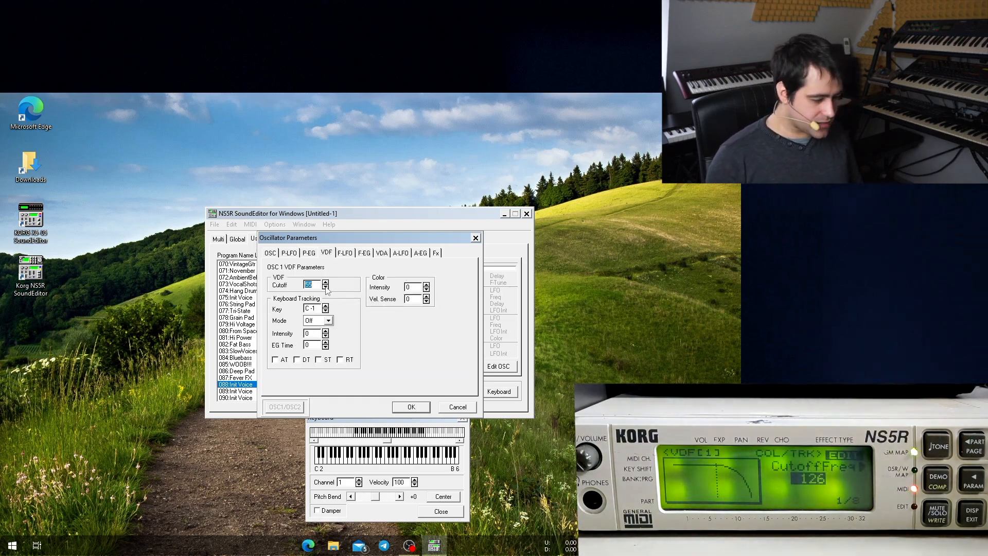
pyautogui.click(325, 282)
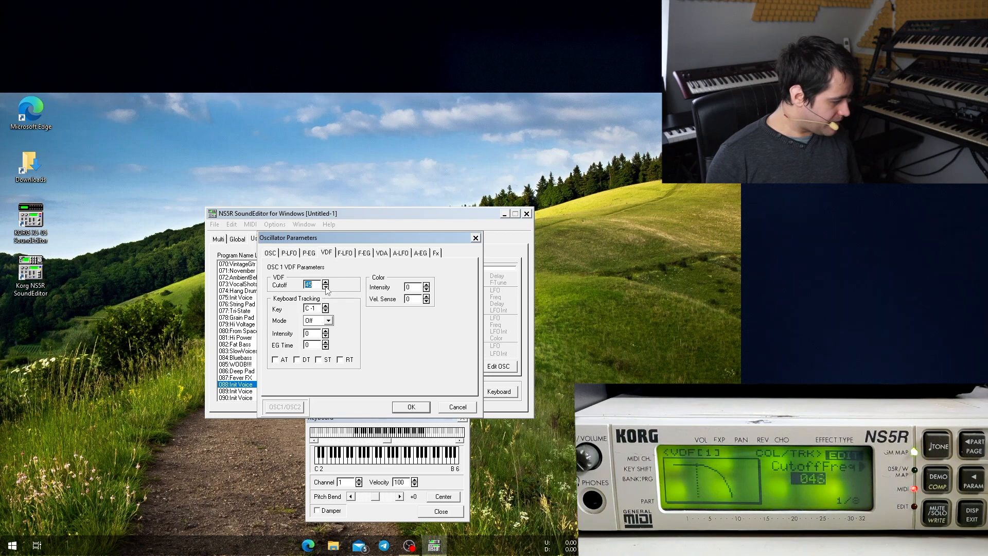
pyautogui.click(326, 287)
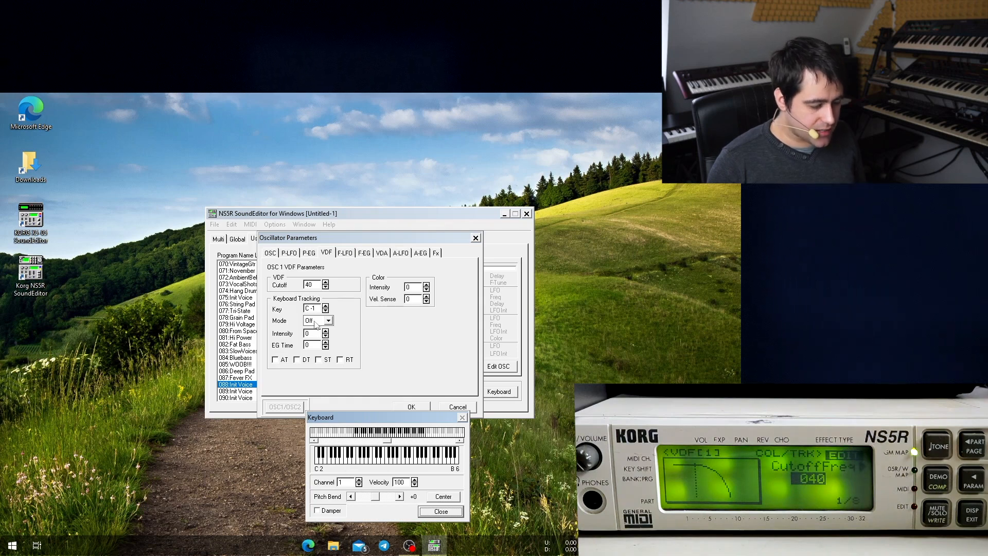
# Set the F-EG intensity to +127 with a shorter decay and accept the oscillator edits.
pyautogui.click(363, 253)
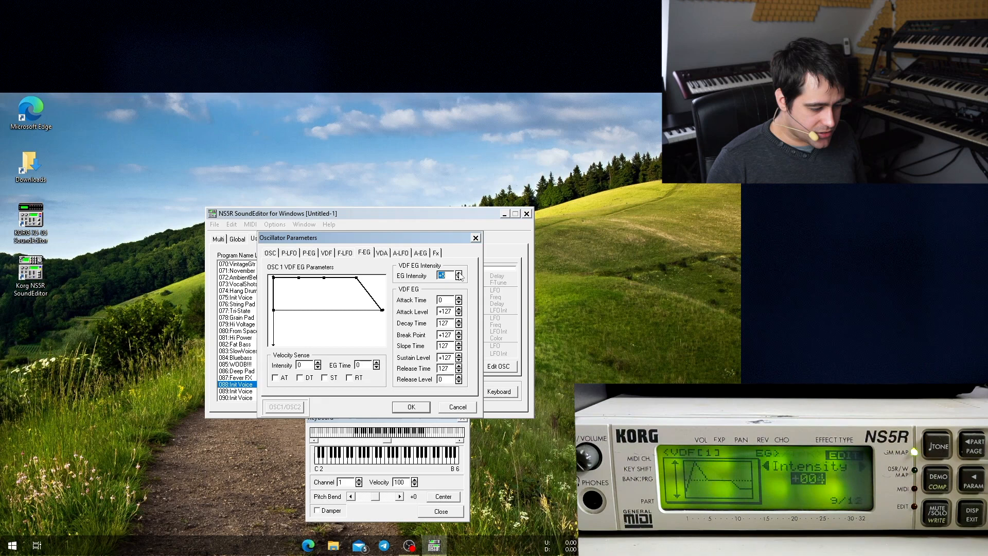
pyautogui.click(459, 272)
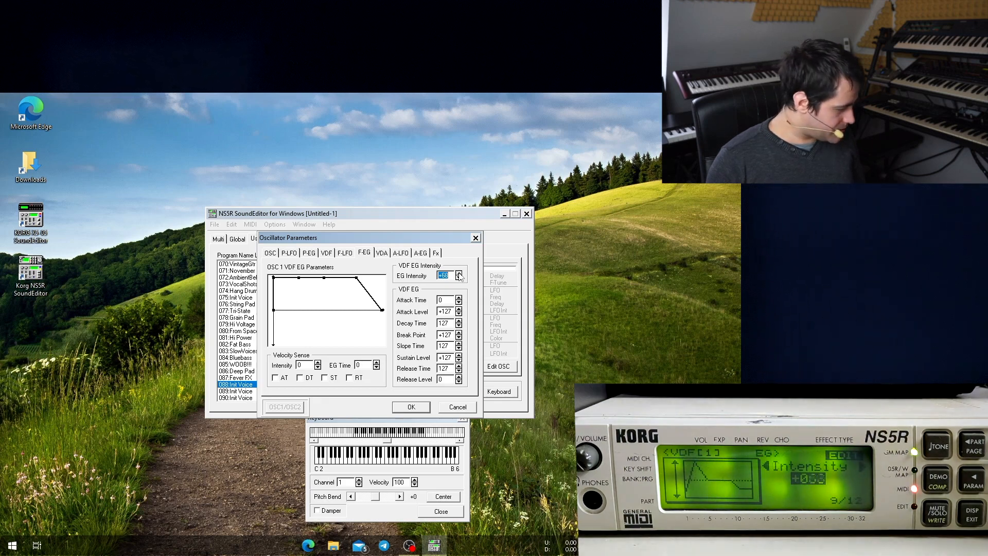
pyautogui.click(459, 272)
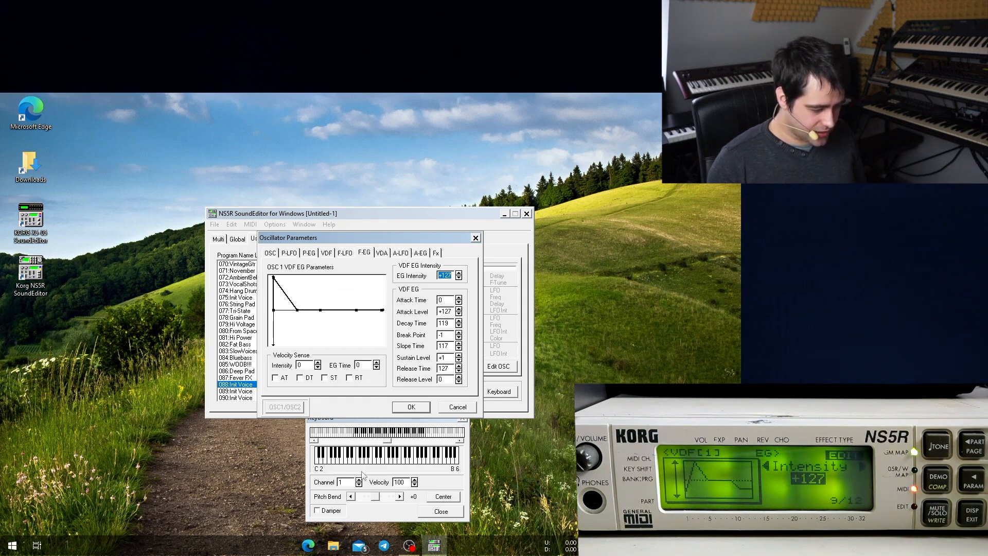
pyautogui.click(384, 417)
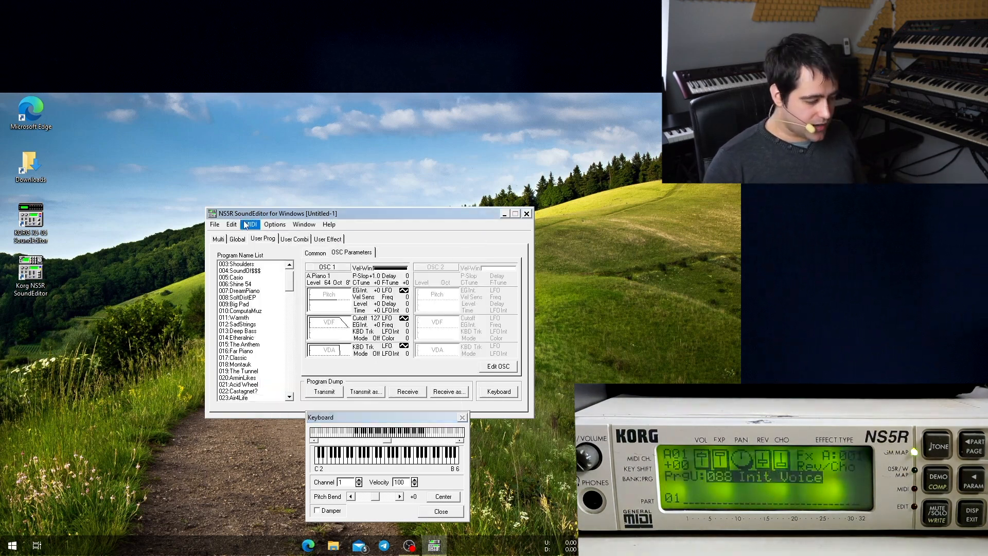
# Save the edited NS5R bank as jayb.ns5 in the c:\otvdm\korg folder.
pyautogui.click(216, 225)
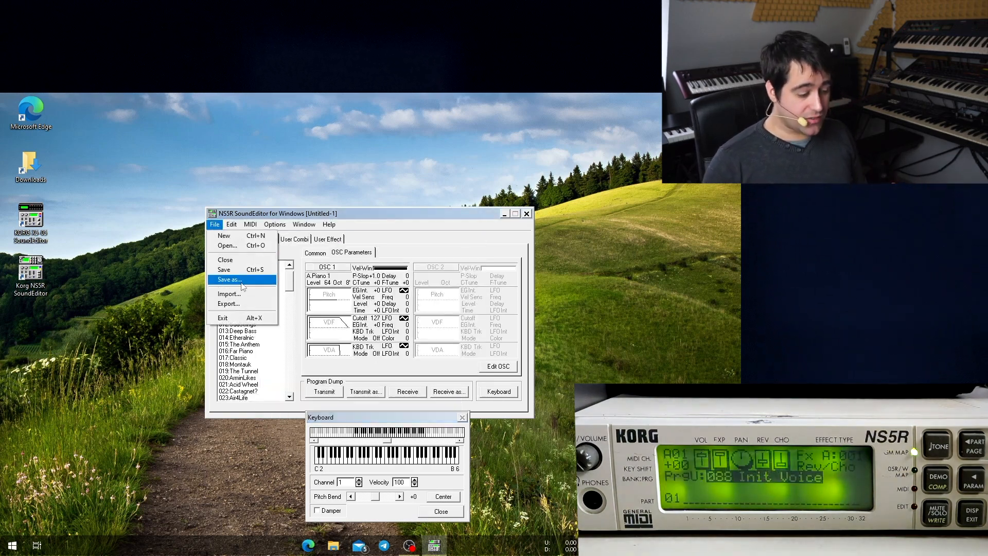
pyautogui.click(229, 279)
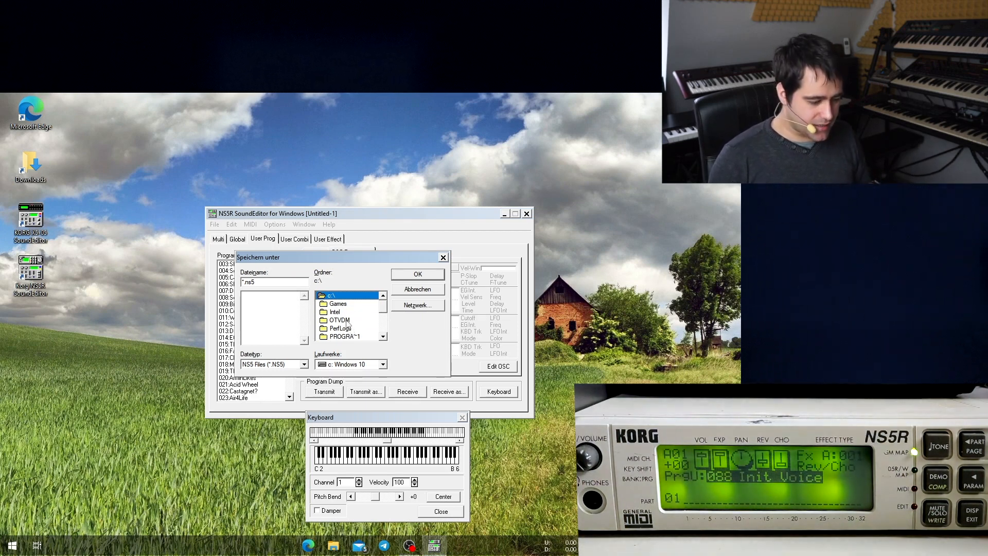
pyautogui.doubleClick(338, 319)
pyautogui.write('jayb')
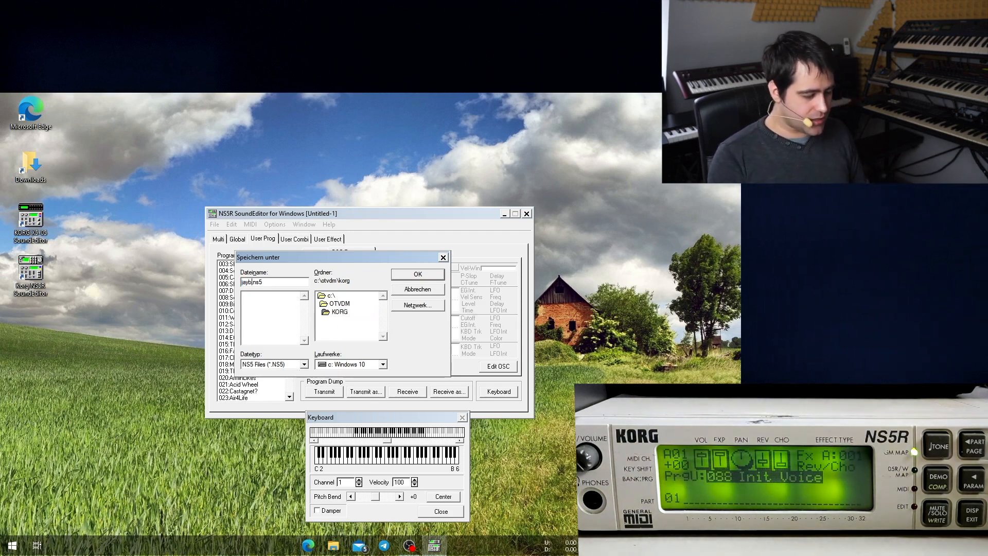
pyautogui.click(417, 274)
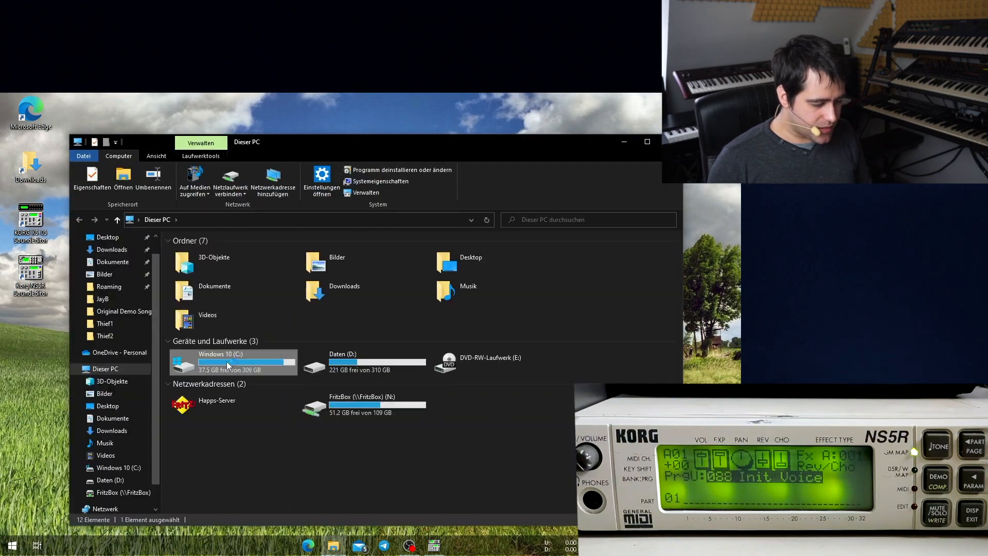
# Browse from drive C: into OTVDM\KORG to see the new JAYB.NS5 file.
pyautogui.doubleClick(226, 362)
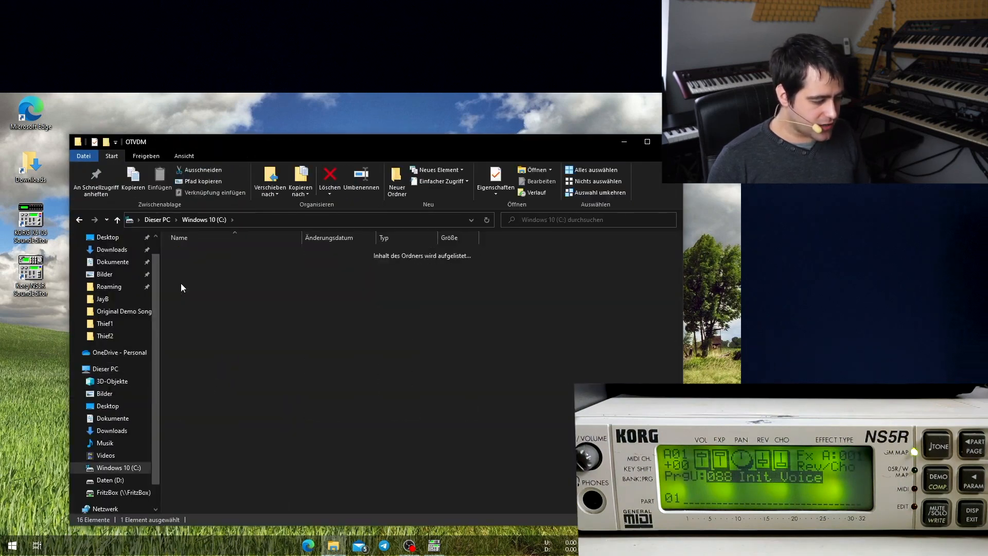
pyautogui.click(189, 285)
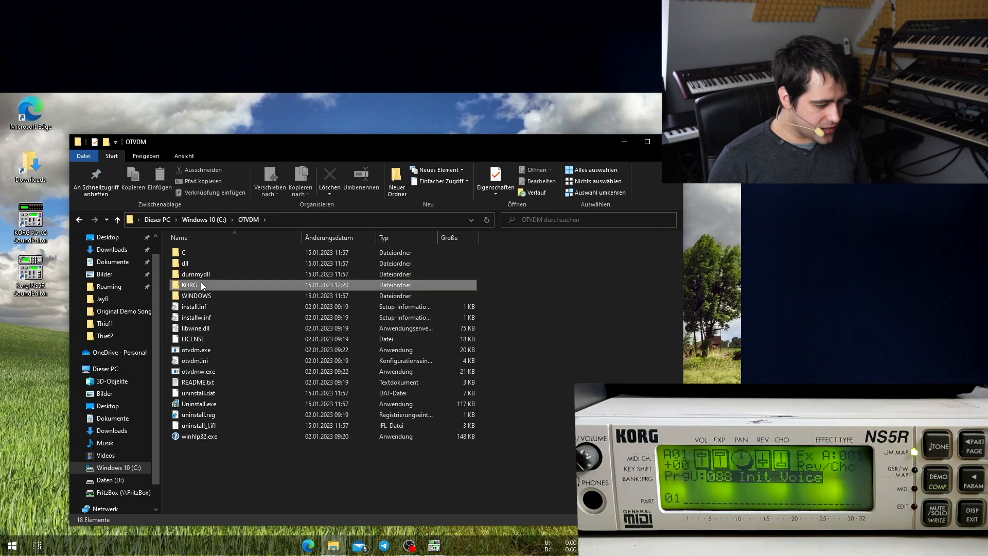
pyautogui.doubleClick(189, 285)
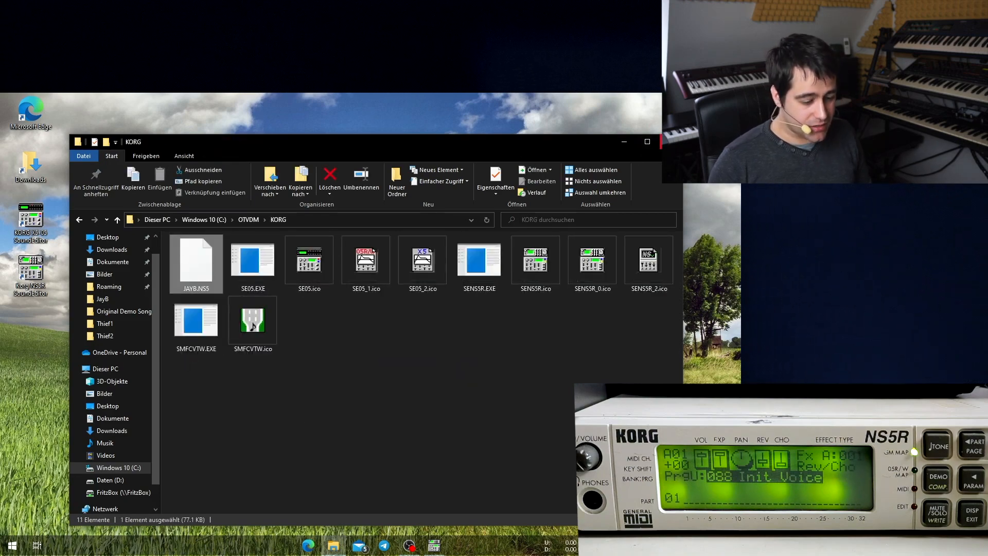
# Reopen JAYB.NS5 in the editor and close the on-screen Keyboard window.
pyautogui.doubleClick(195, 260)
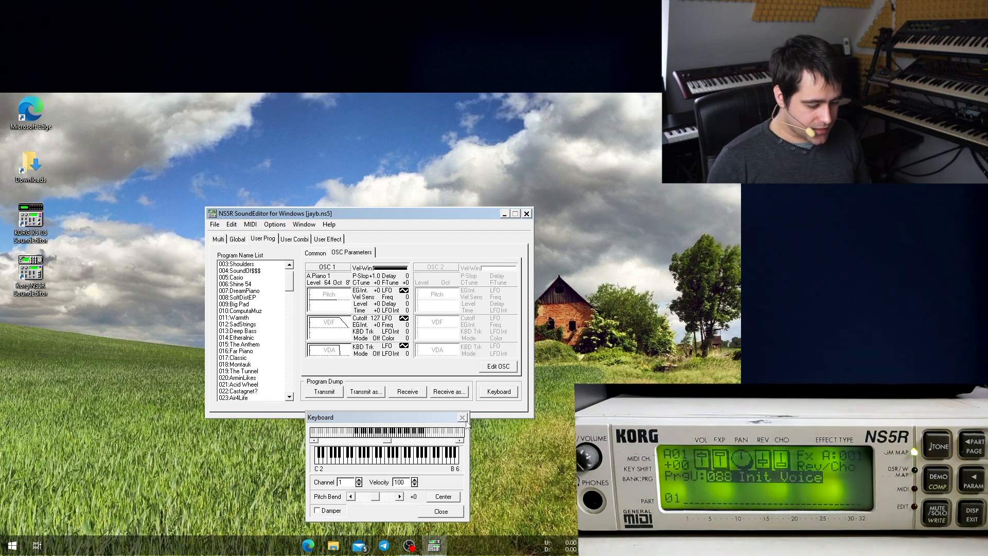
pyautogui.click(462, 418)
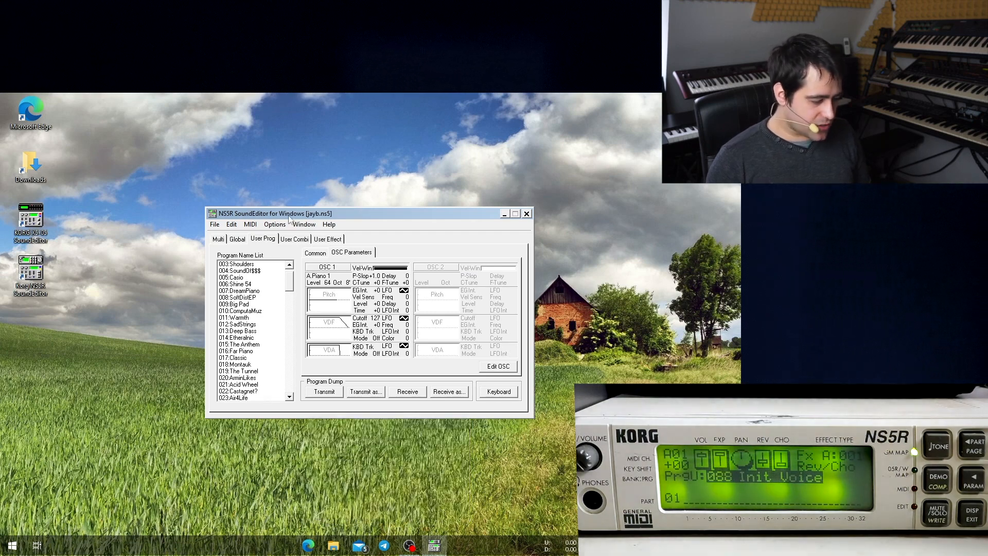
pyautogui.click(250, 224)
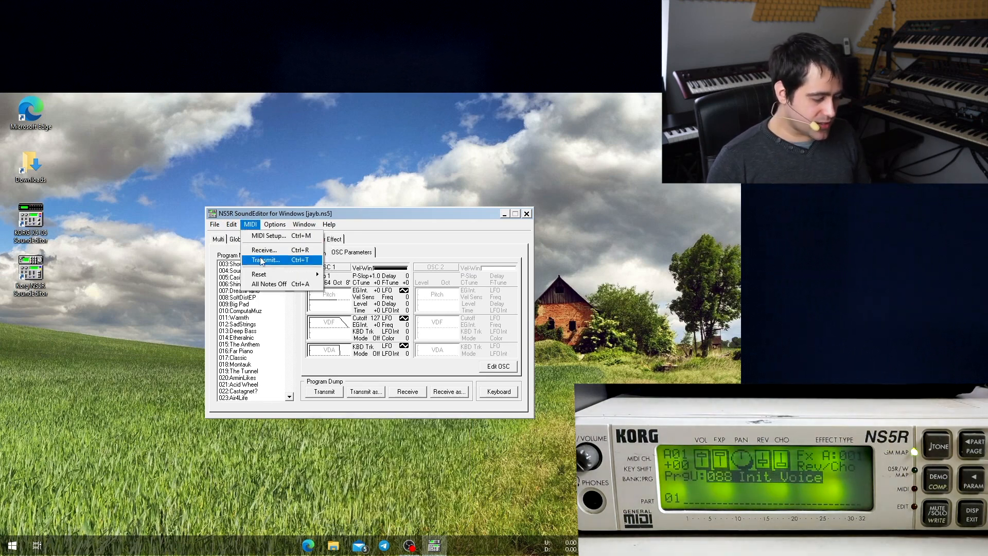
# Transmit all parameters to the NS5R via MIDI > Transmit, then close the editor.
pyautogui.click(266, 259)
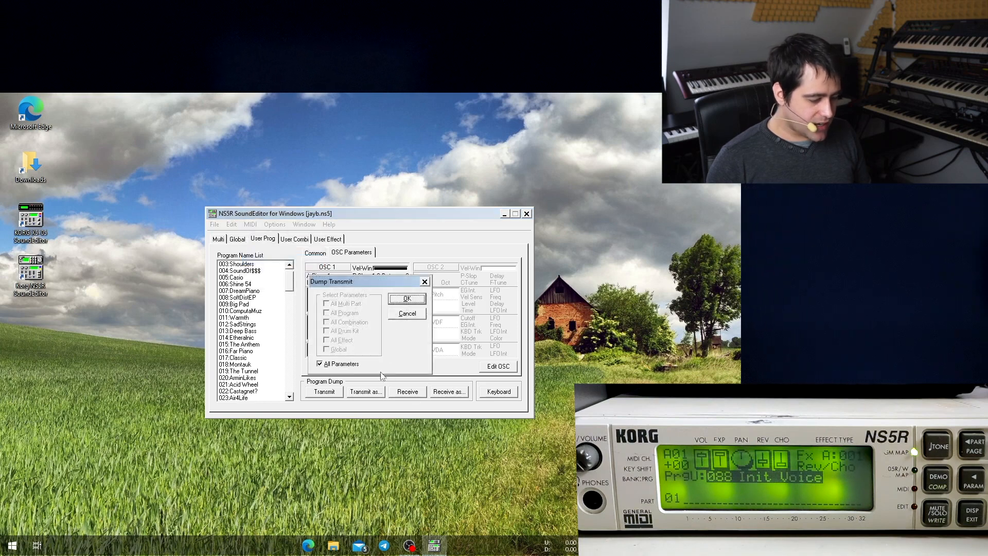
pyautogui.click(405, 299)
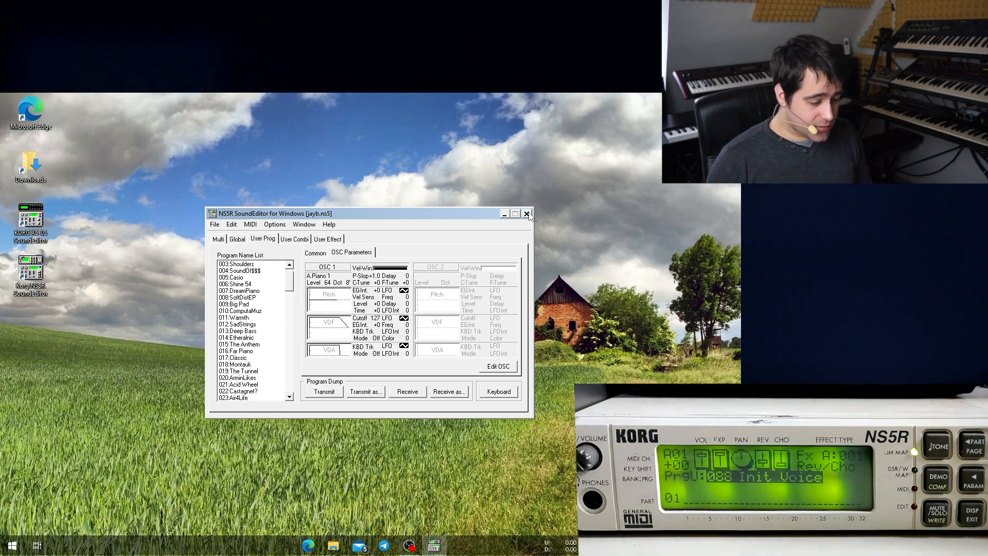
pyautogui.click(527, 213)
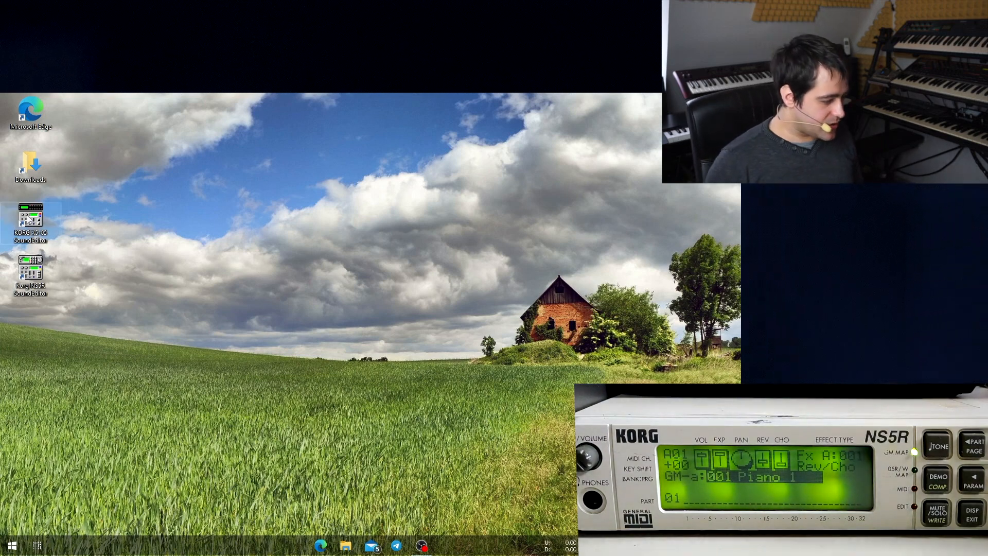
pyautogui.moveTo(30, 224)
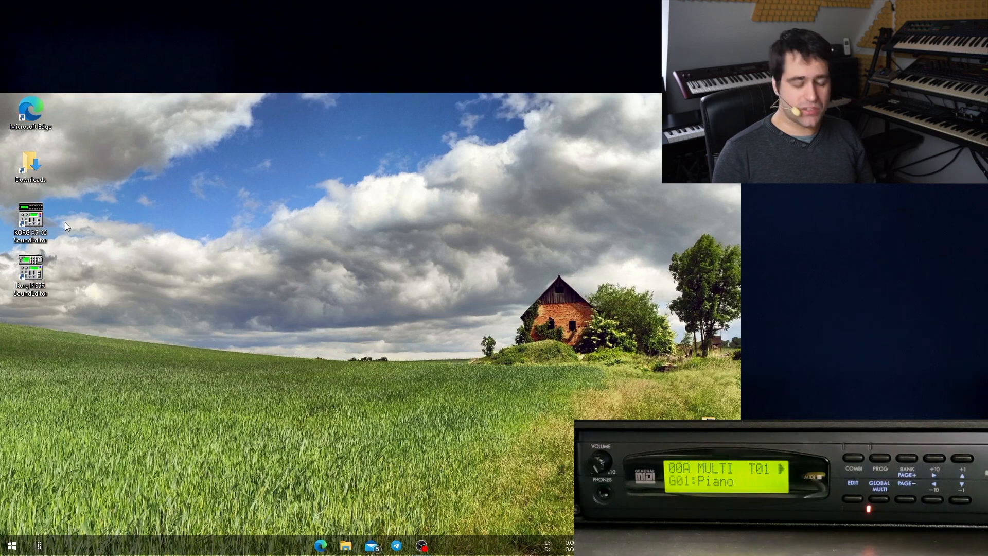
# Launch Yamaha SOL from the Start menu, giving an empty untitled song.
pyautogui.click(10, 545)
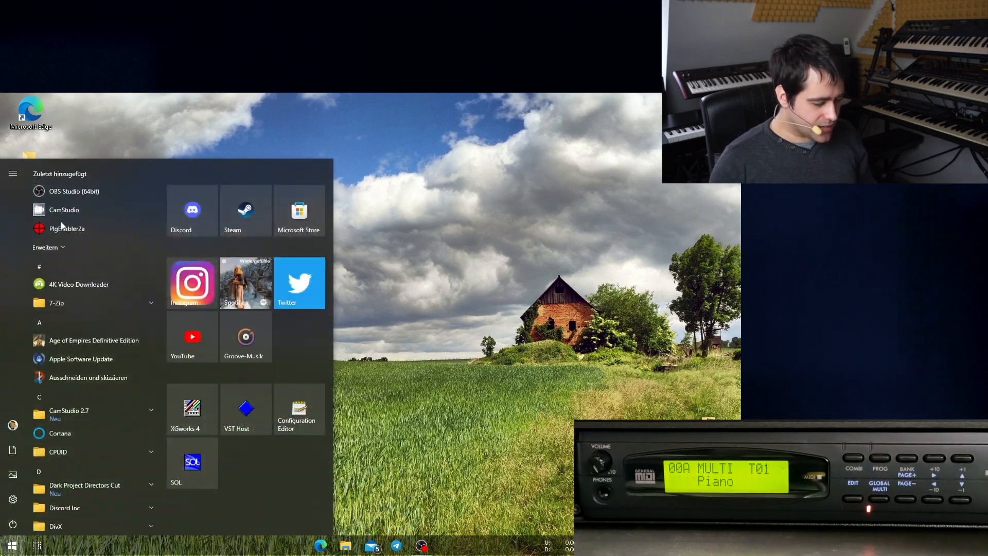
pyautogui.click(193, 463)
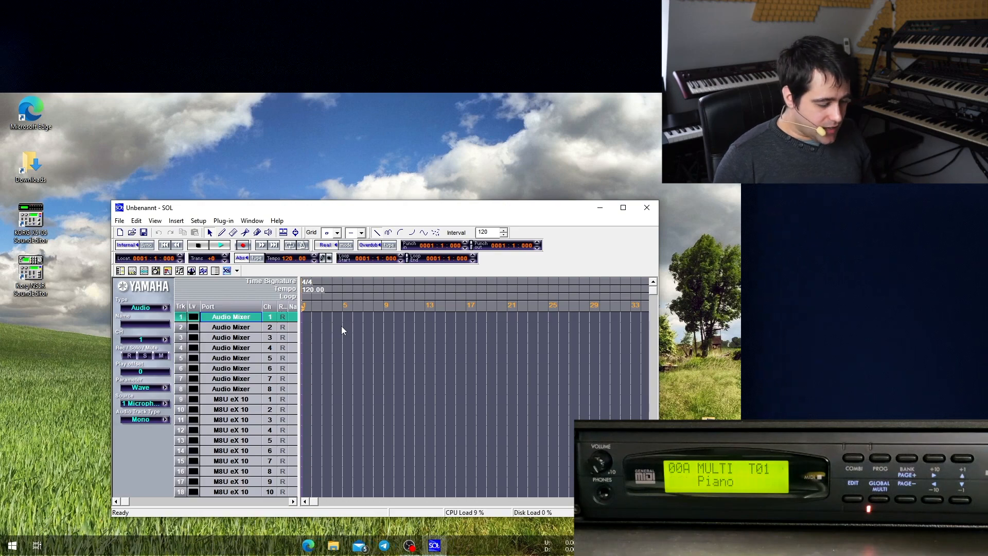
pyautogui.scroll(-3)
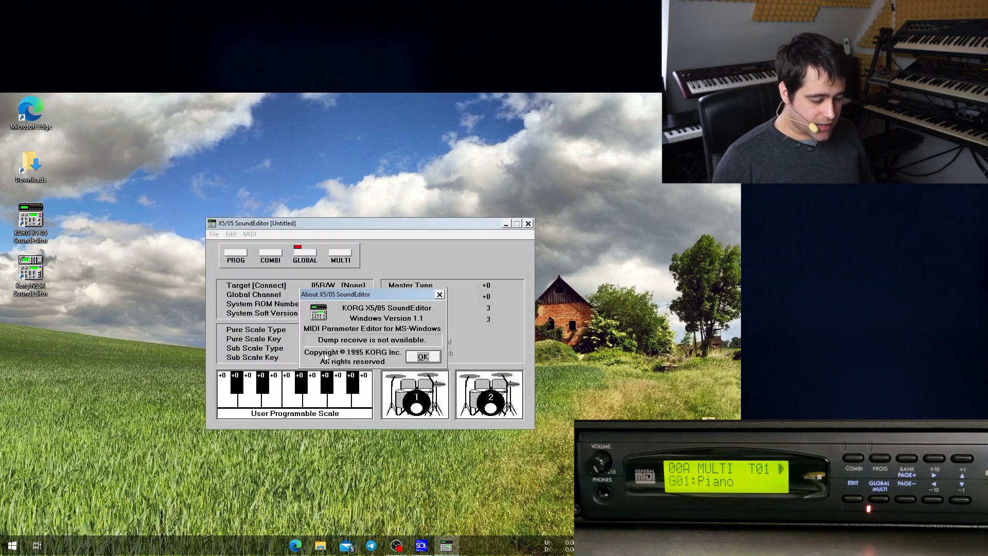
# Set MIDI In to M8U eX 9 and Out to M8U eX 10, linking the X5DR ROM 12.
pyautogui.click(422, 357)
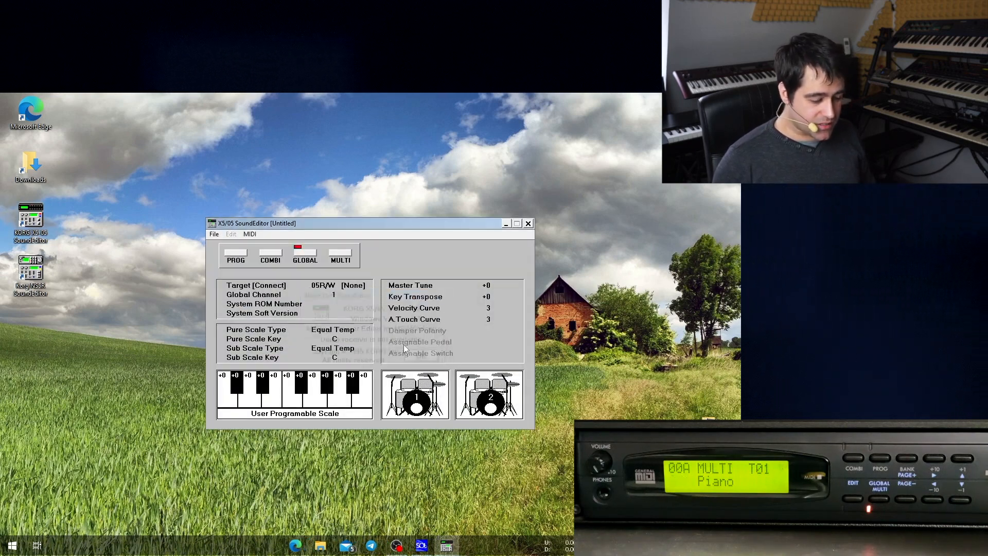
pyautogui.click(250, 233)
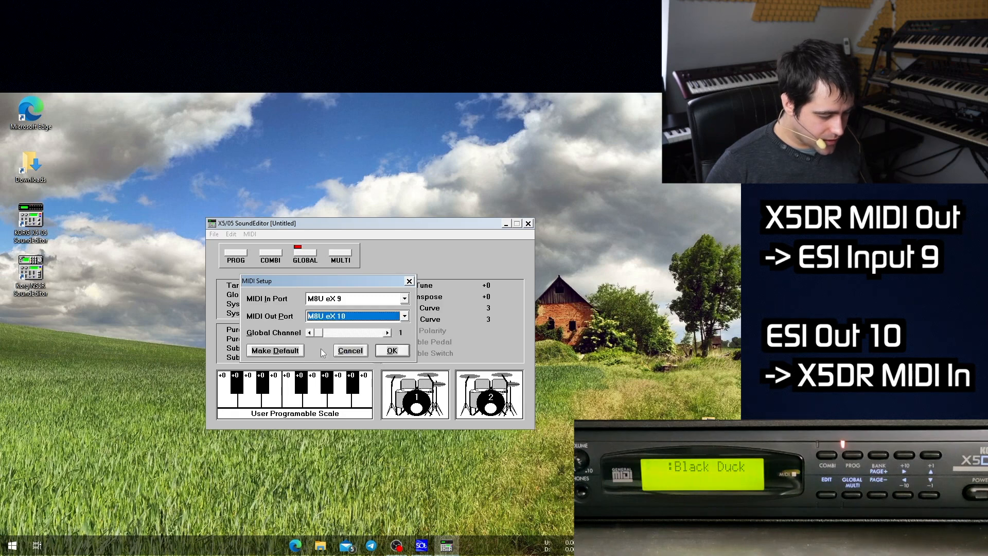
pyautogui.click(391, 350)
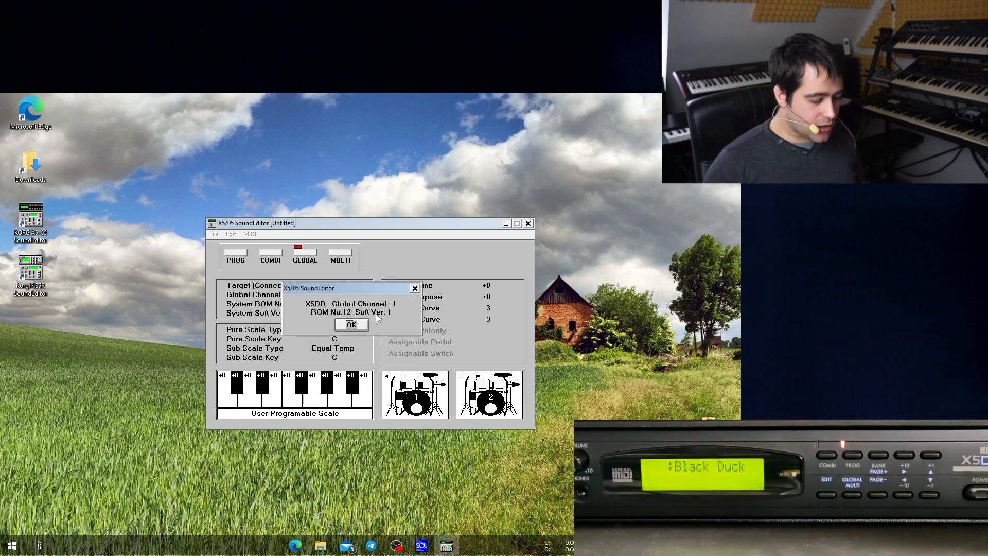
pyautogui.click(351, 324)
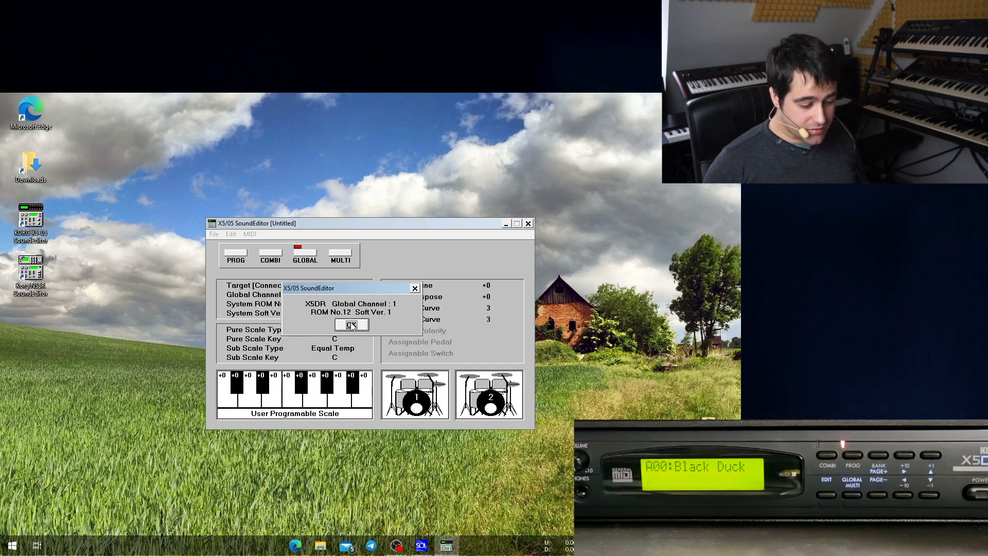
pyautogui.click(351, 324)
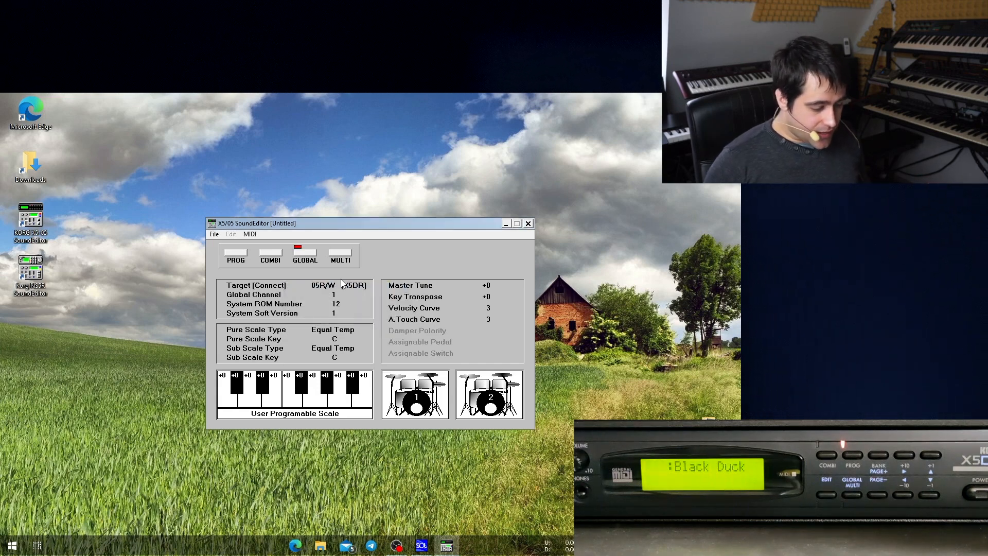
# Dismiss the version notice and show the empty combination bank.
pyautogui.click(528, 223)
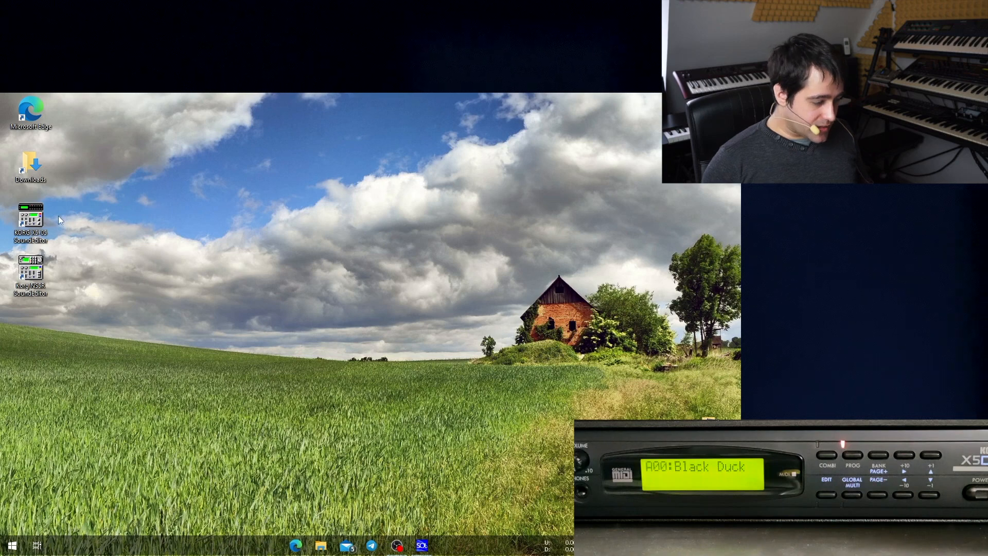
pyautogui.doubleClick(30, 218)
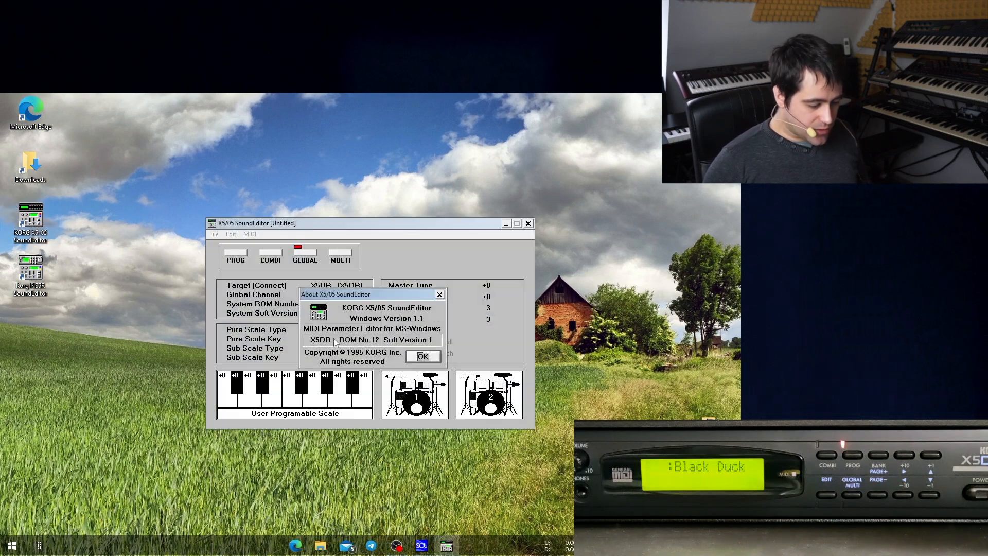
pyautogui.click(422, 356)
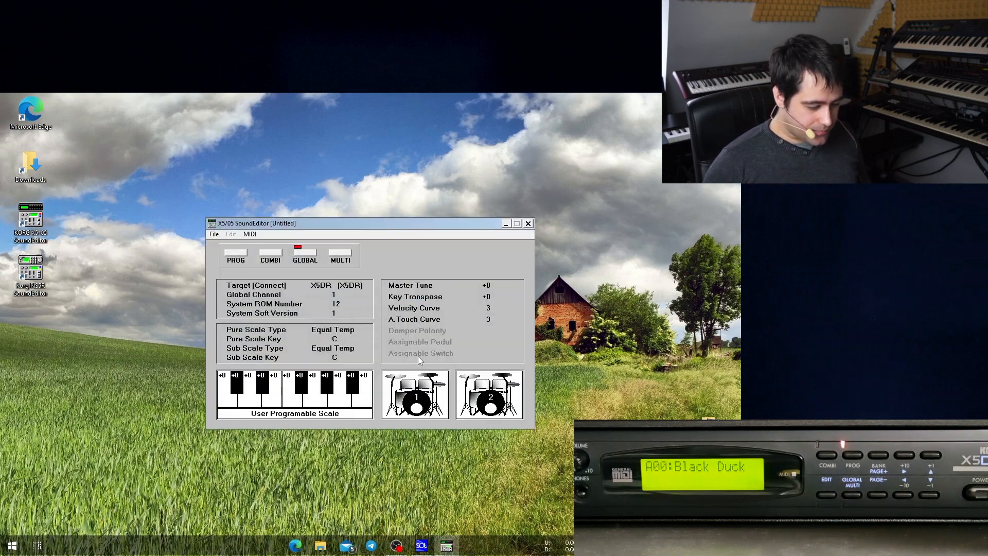
pyautogui.click(249, 234)
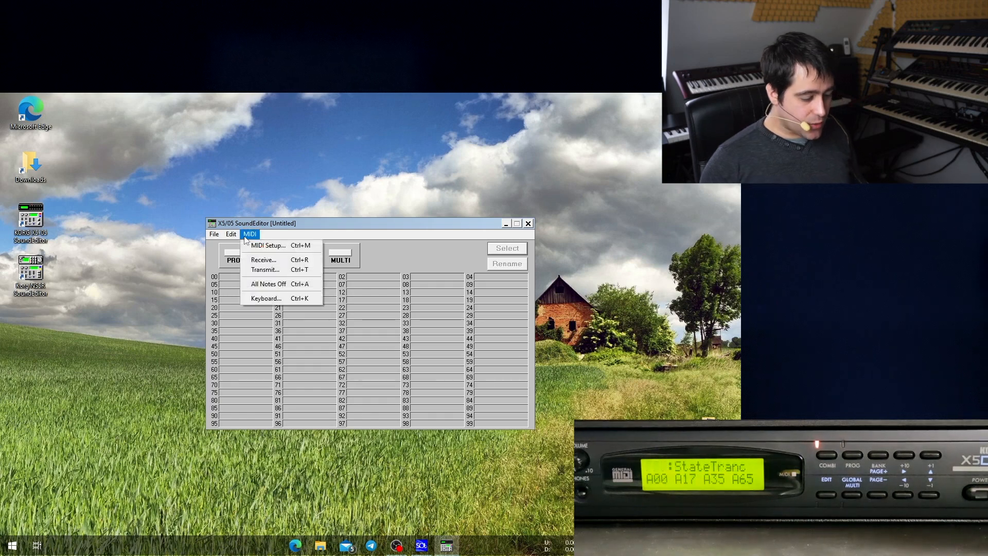
pyautogui.moveTo(264, 260)
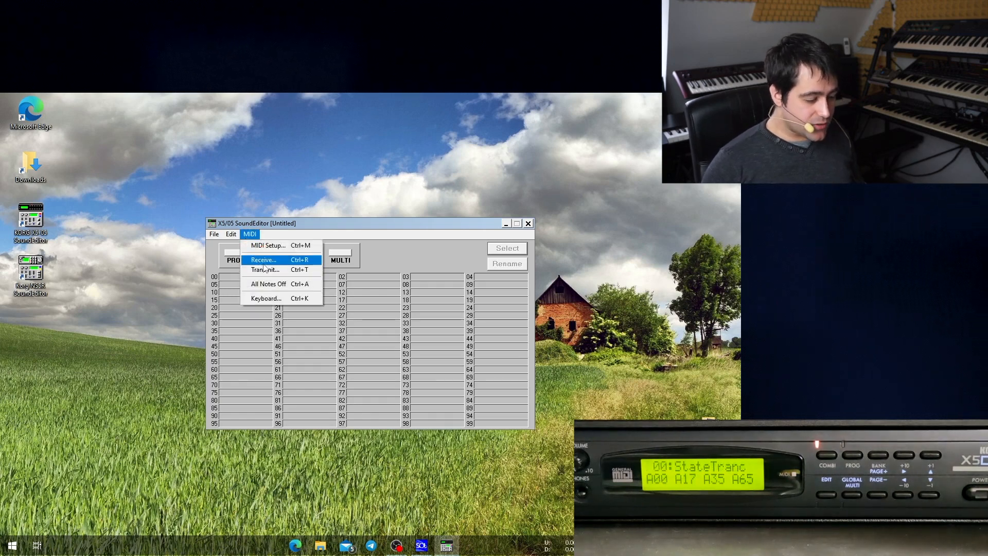
# Receive all Prog, Combi, Drum and Global data from the X5DR into the bank.
pyautogui.click(263, 260)
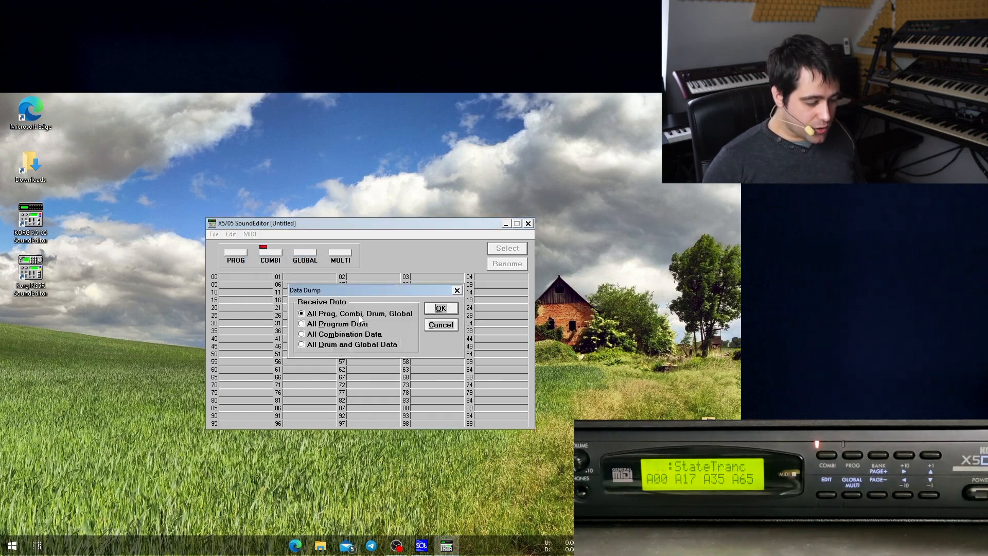
pyautogui.click(441, 308)
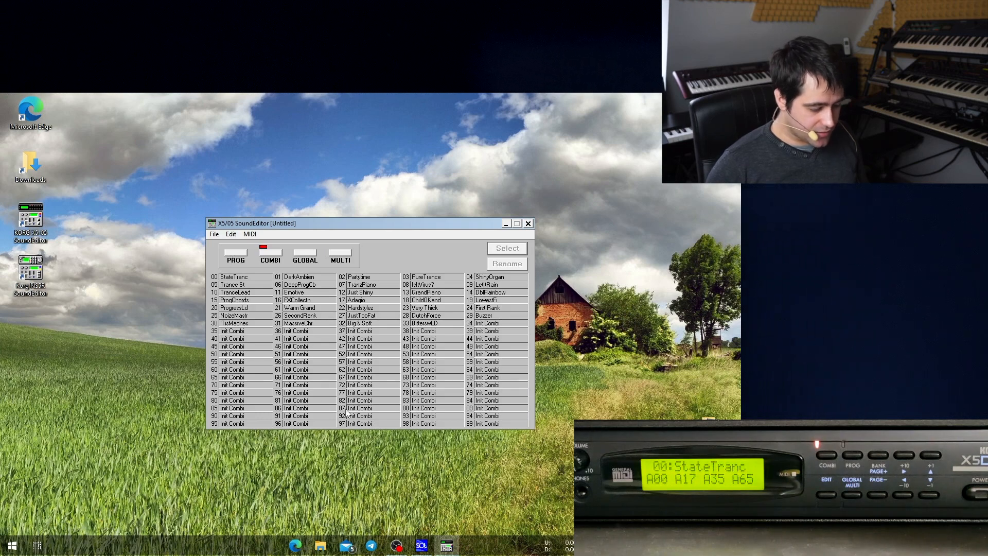
pyautogui.click(235, 257)
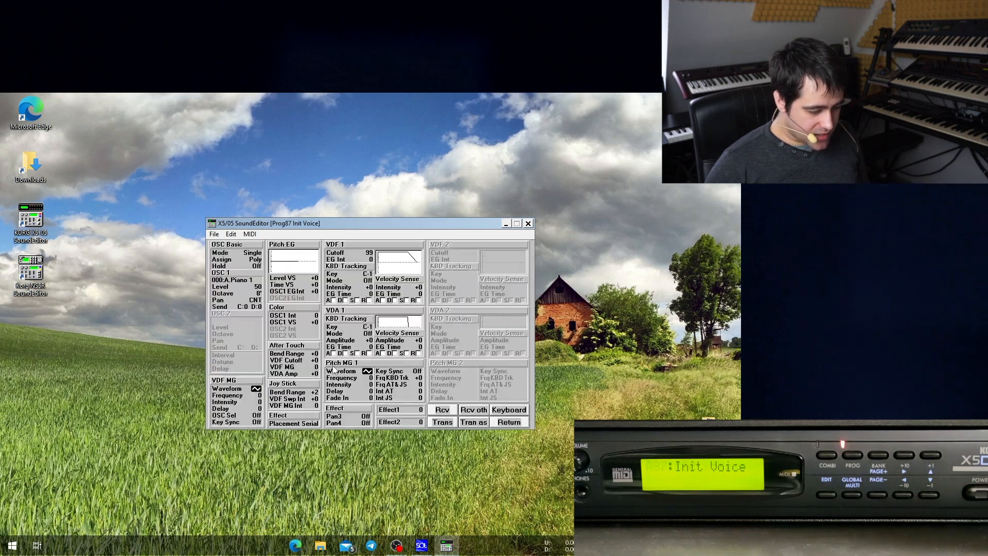
# In OSC Basic, step oscillator 1's multisound up to 086:E.Bass 1.
pyautogui.click(507, 410)
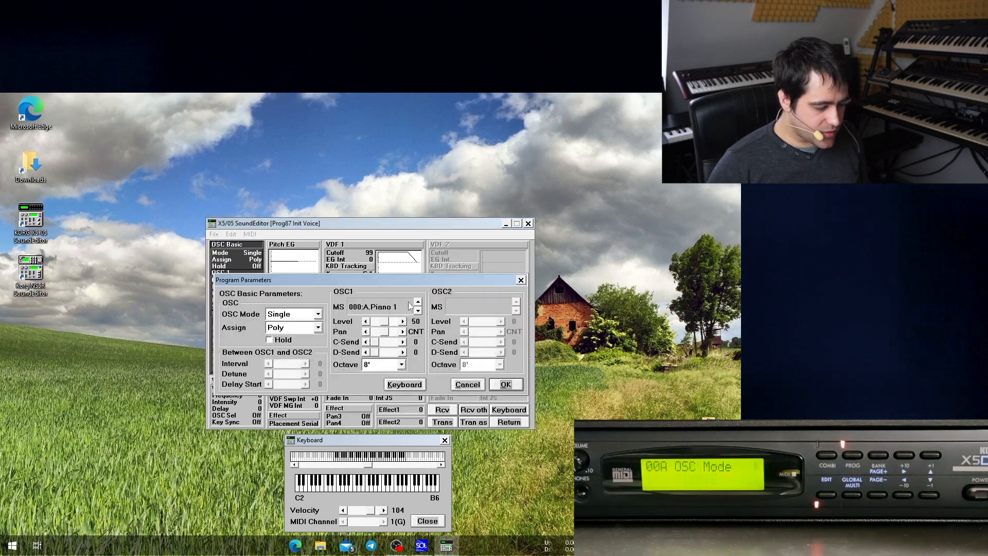
pyautogui.click(417, 310)
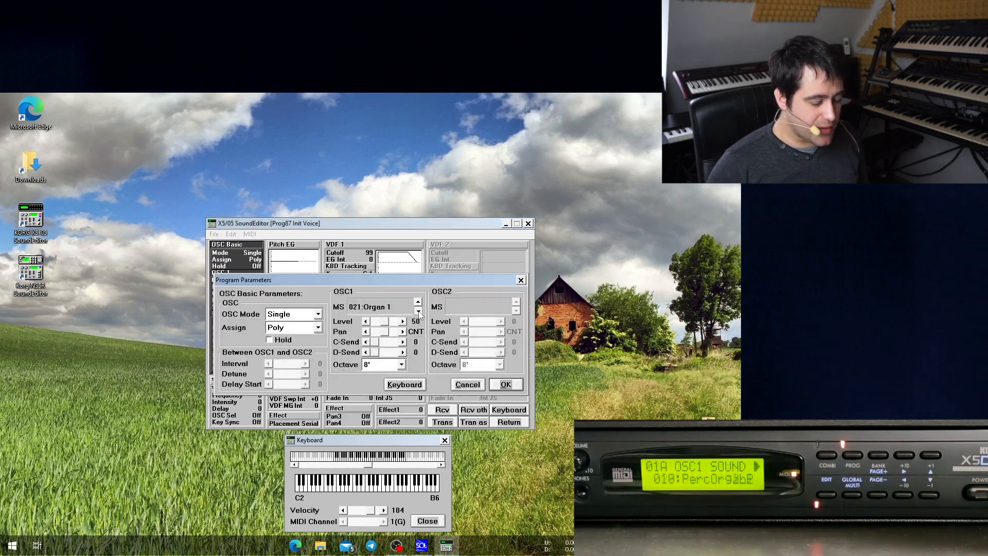
pyautogui.click(417, 304)
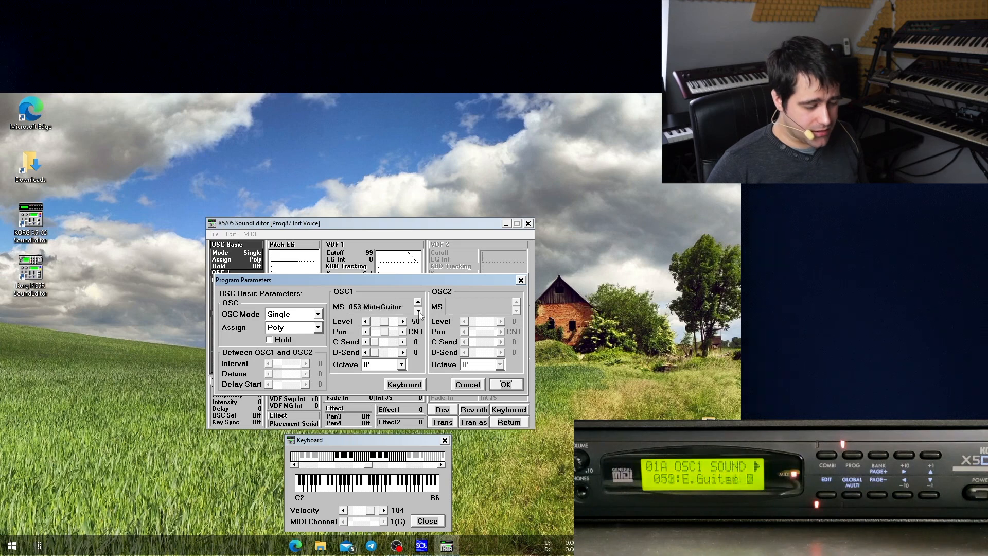
pyautogui.click(418, 303)
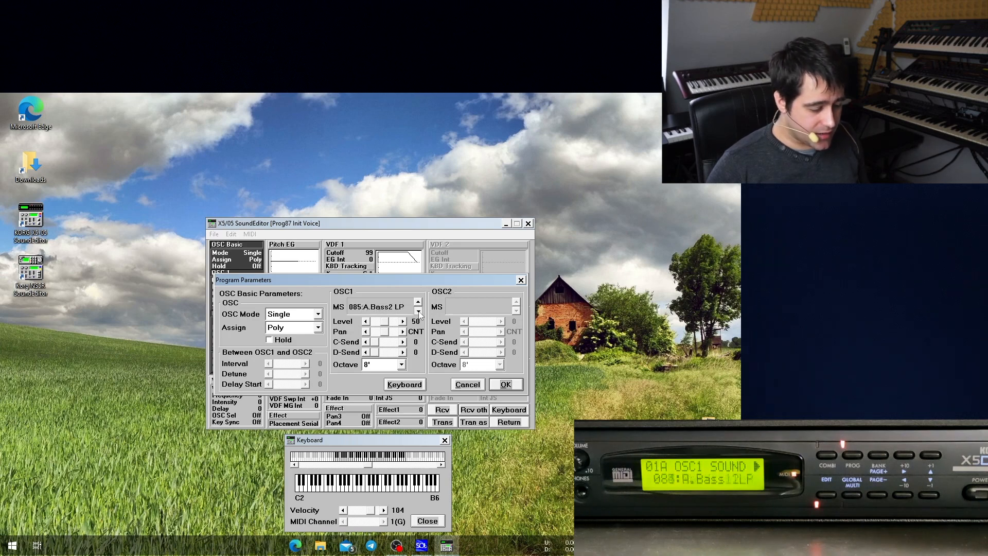
pyautogui.click(505, 384)
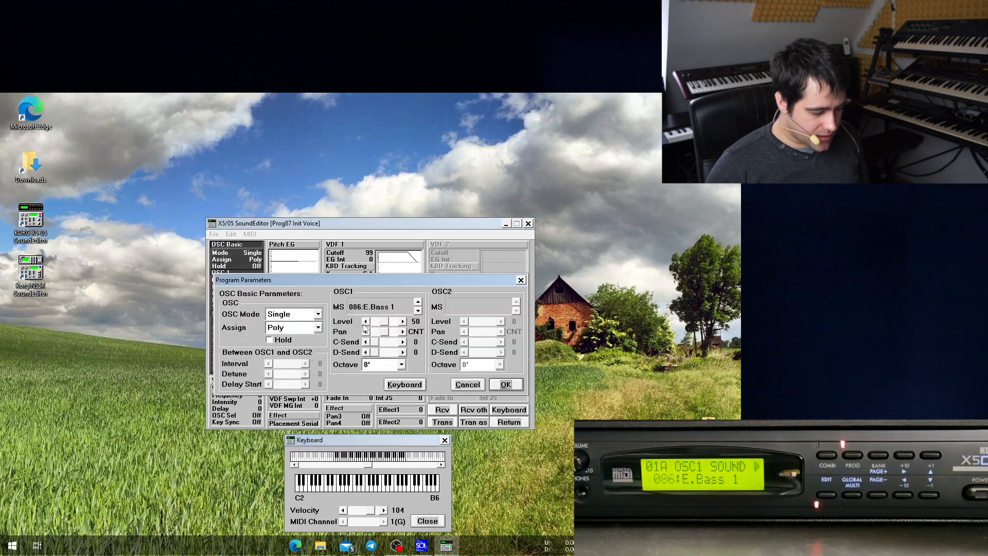
# Set oscillator 1 octave to 16', apply, and return to the program bank list.
pyautogui.click(417, 364)
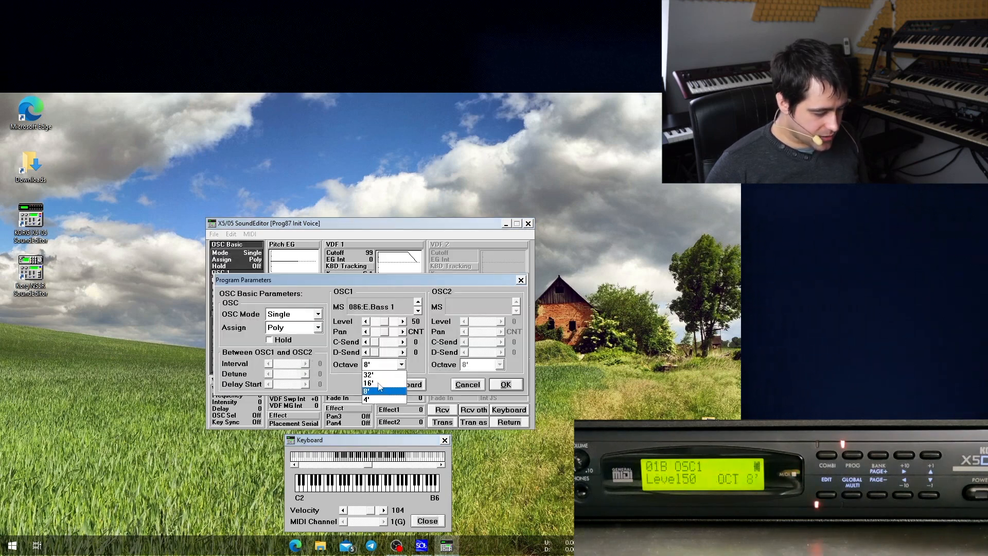
pyautogui.click(368, 383)
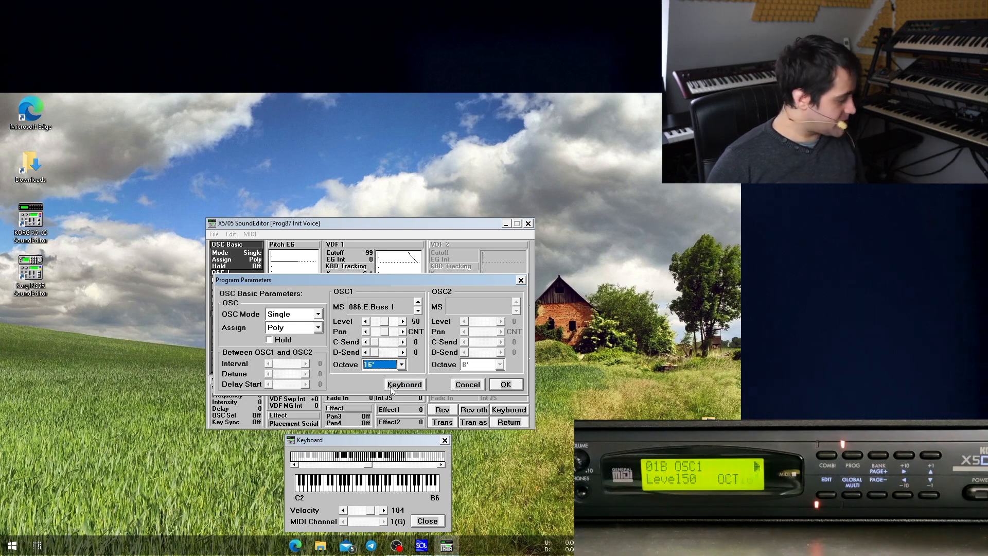
pyautogui.click(504, 384)
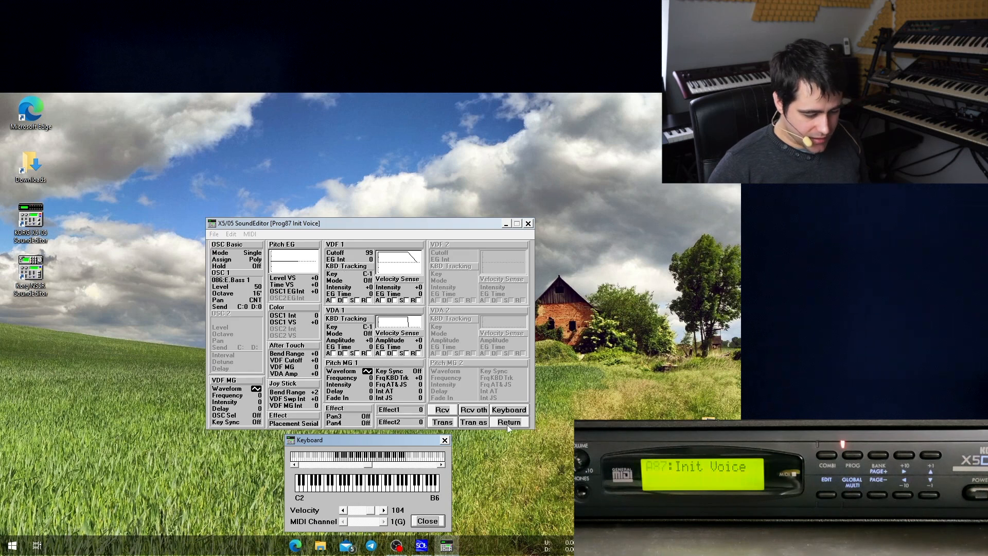
pyautogui.click(249, 234)
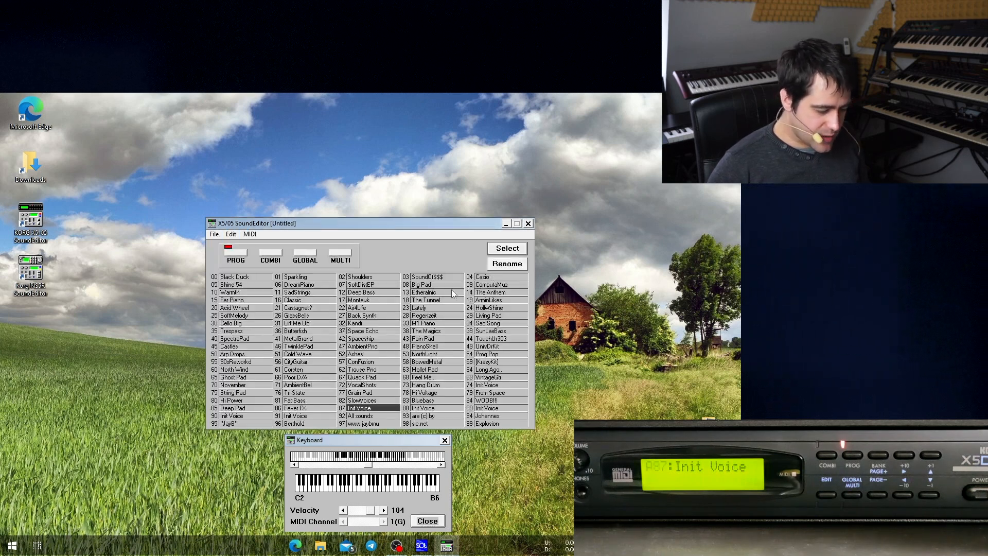
# Save the program bank as jayb.x5, keeping the X5 Files type.
pyautogui.click(230, 233)
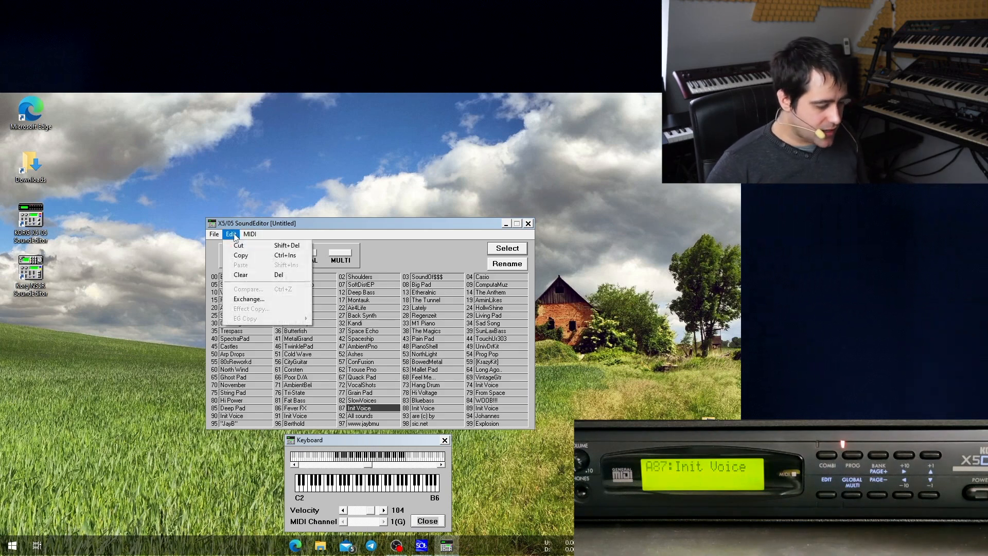
pyautogui.click(214, 234)
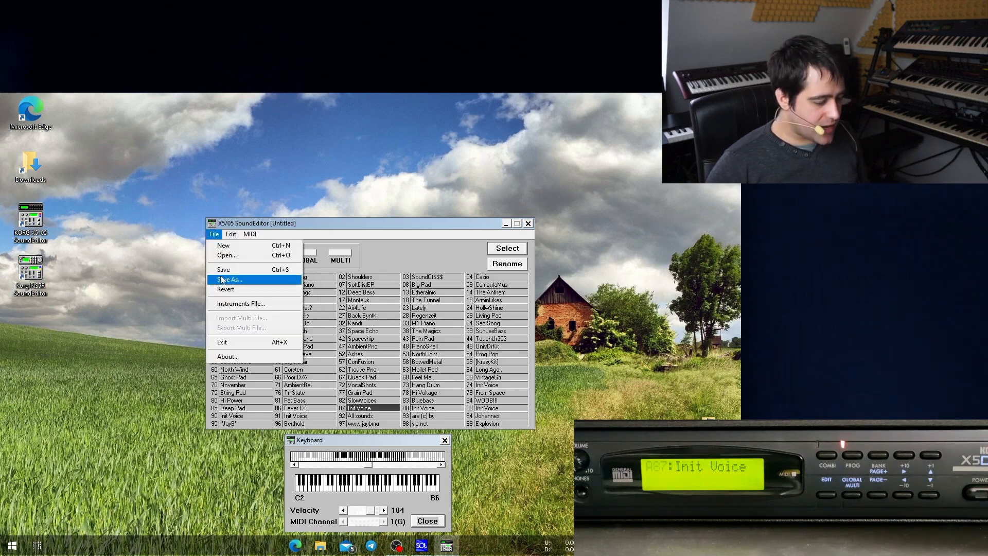
pyautogui.click(228, 279)
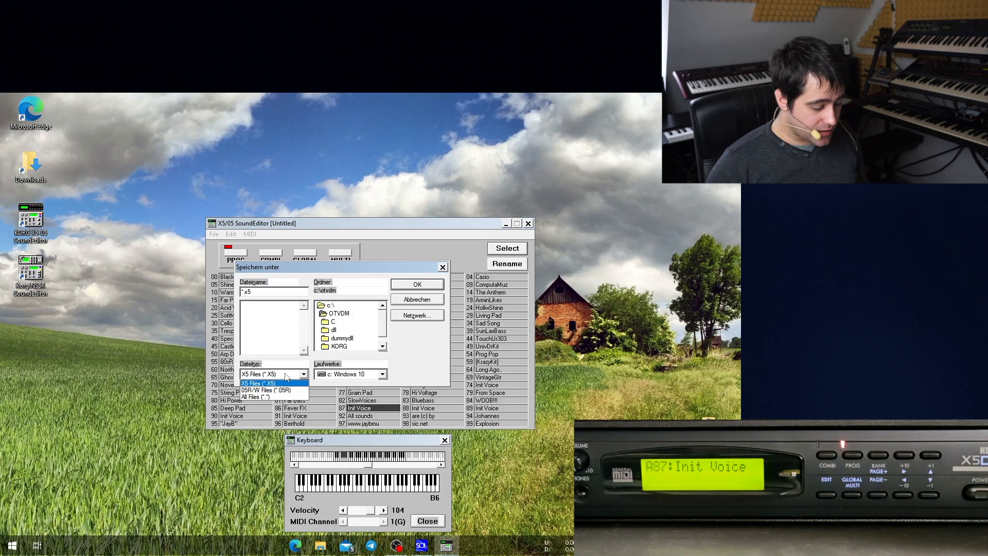
pyautogui.click(272, 383)
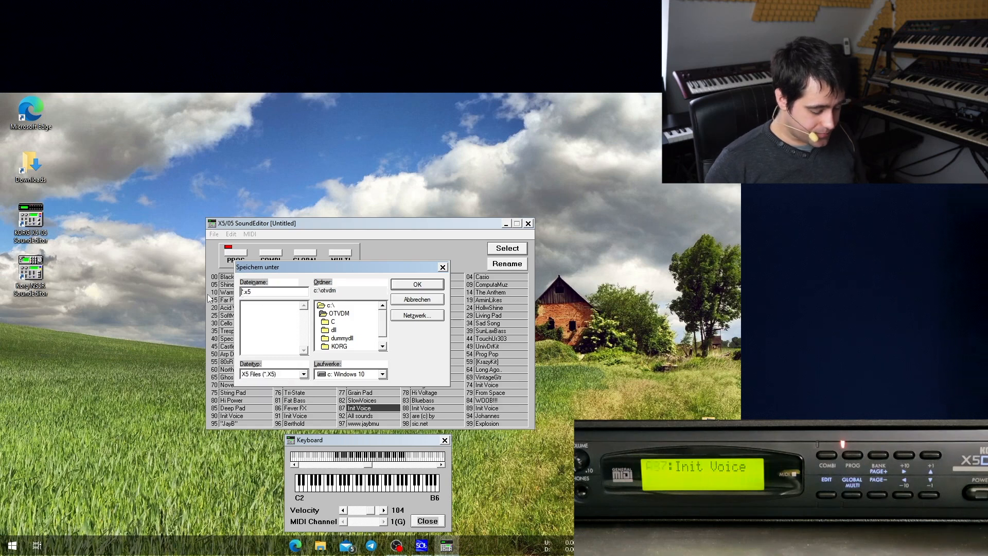
pyautogui.click(417, 285)
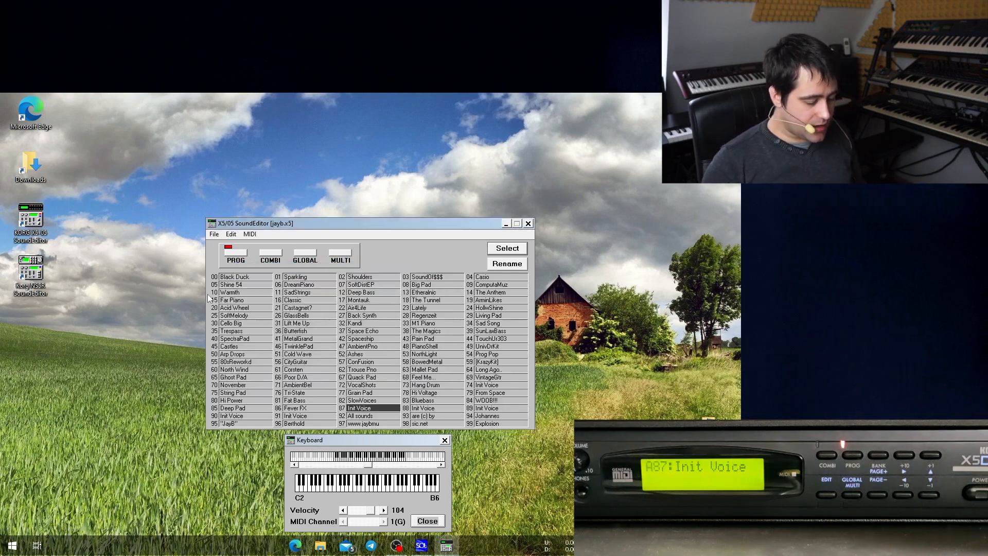